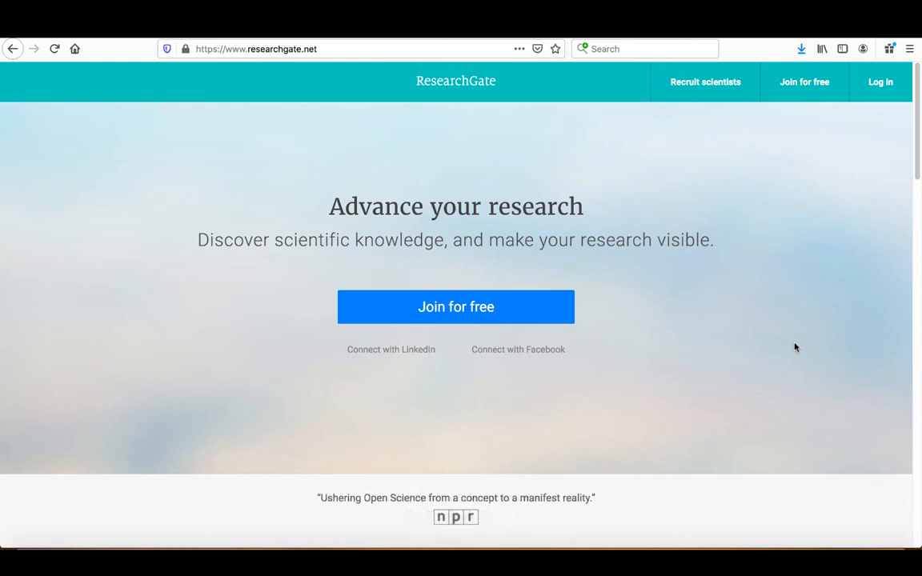
mouse_move(766, 326)
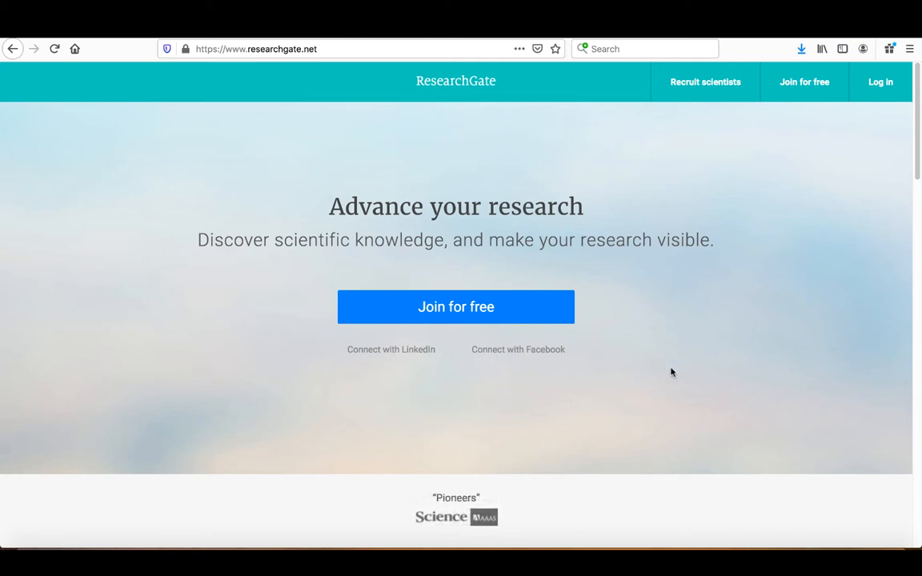
mouse_move(391, 354)
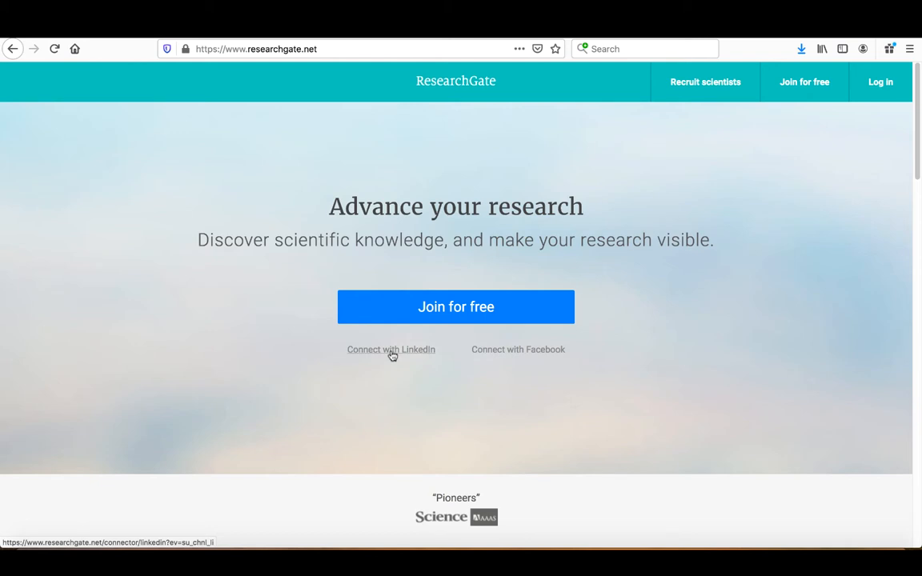
mouse_move(456, 306)
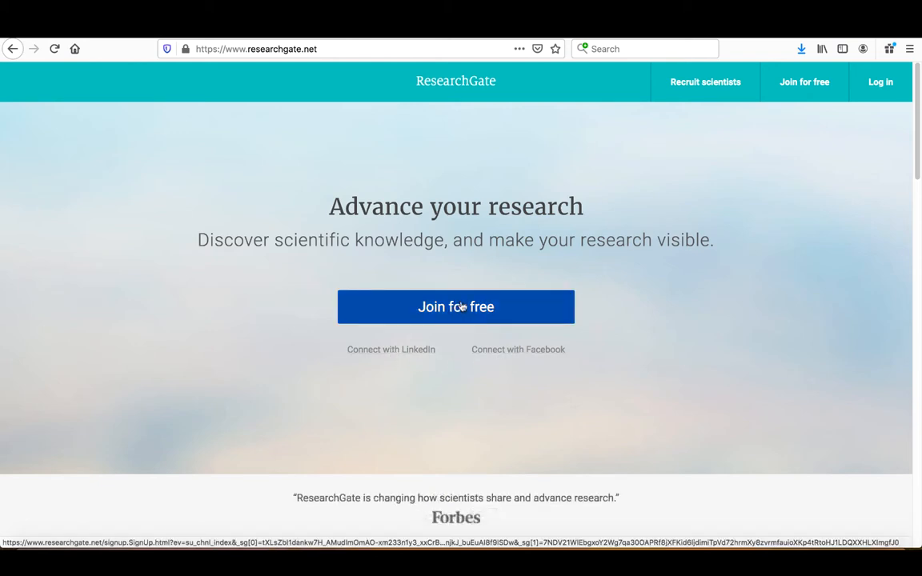
Step: Join ResearchGate for free as an academic or student, entering the name (surname 'Bar')
left_click(456, 307)
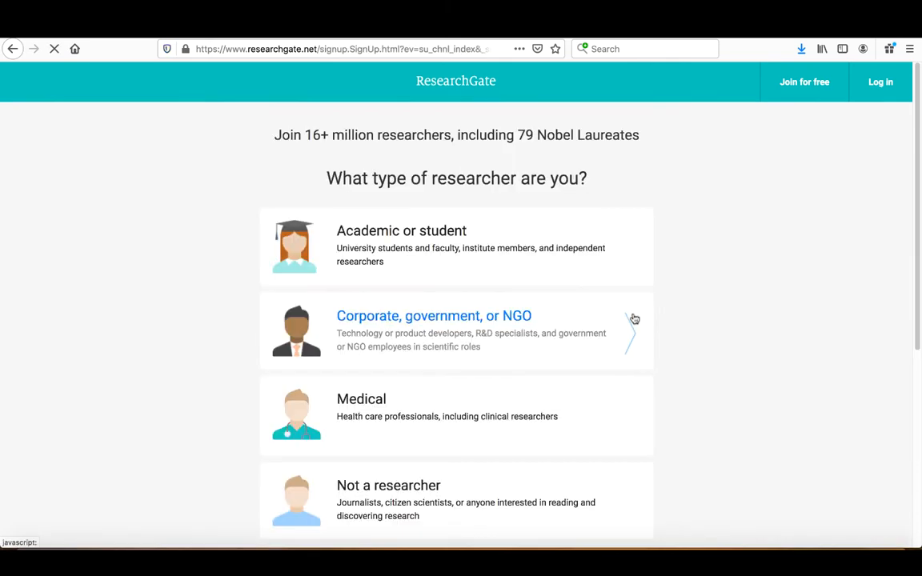
mouse_move(548, 423)
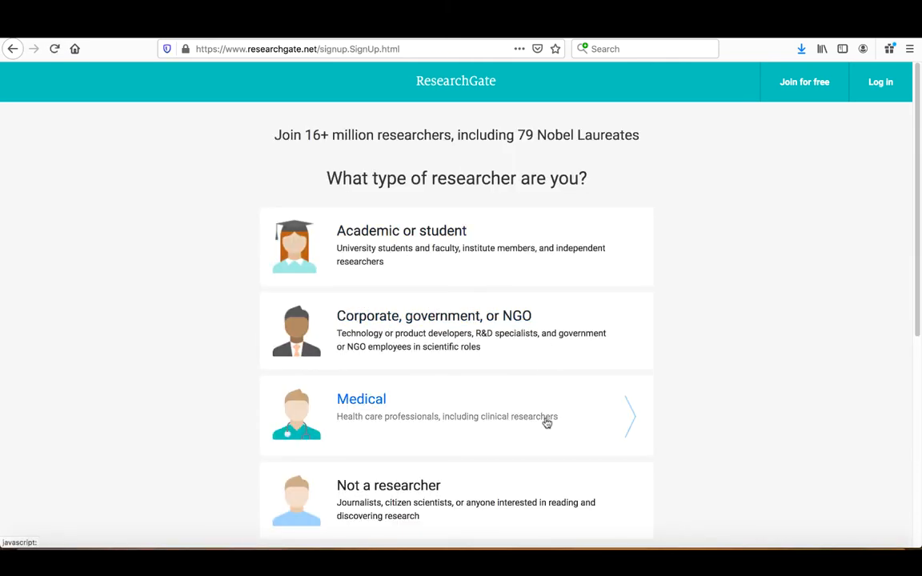
mouse_move(526, 332)
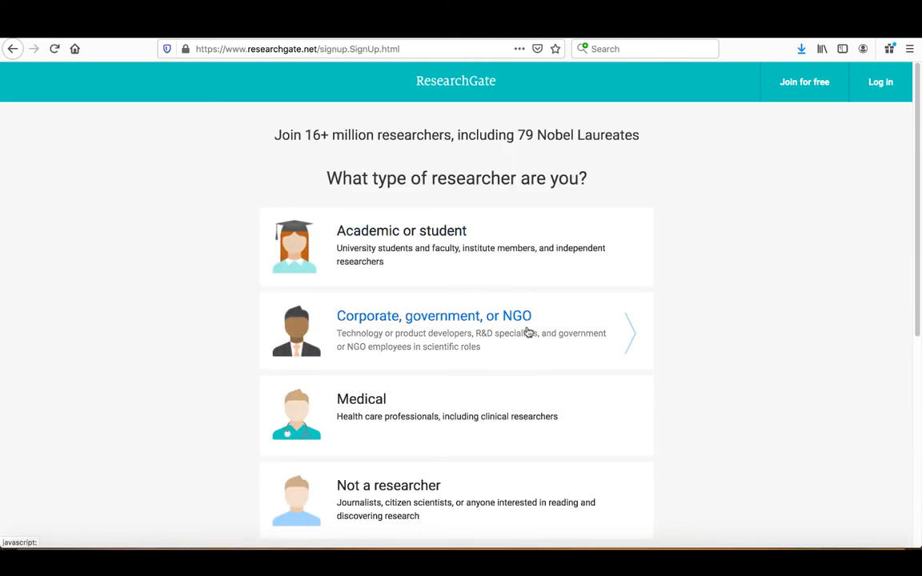
scroll("down", 3)
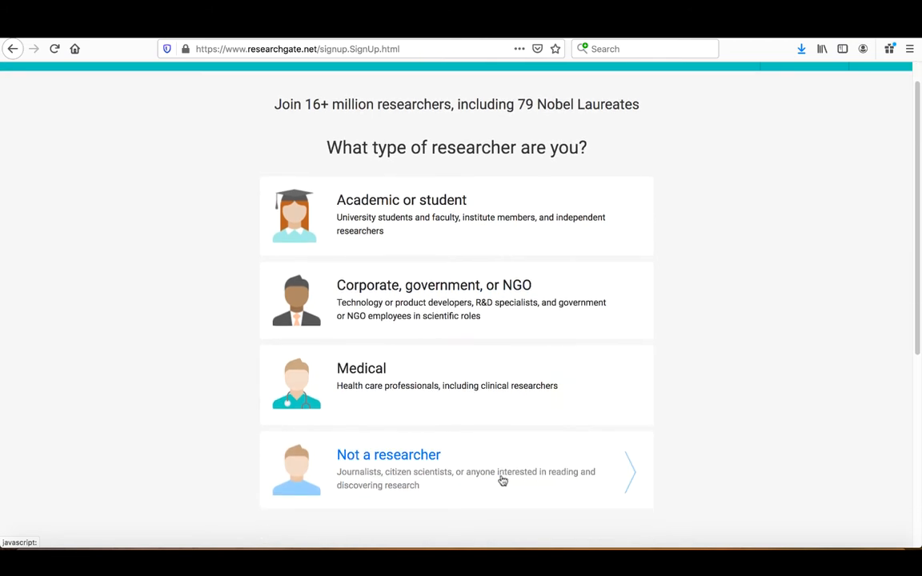
mouse_move(516, 241)
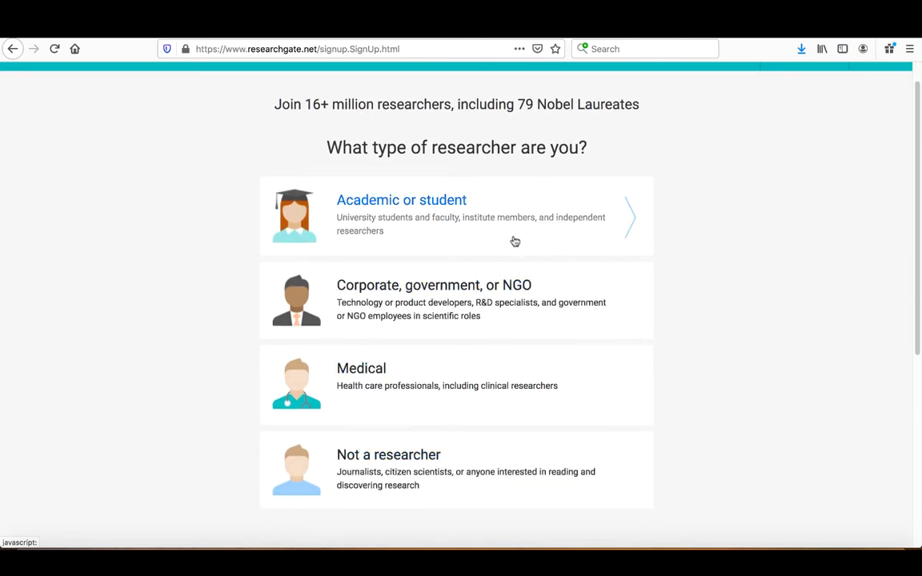
left_click(401, 200)
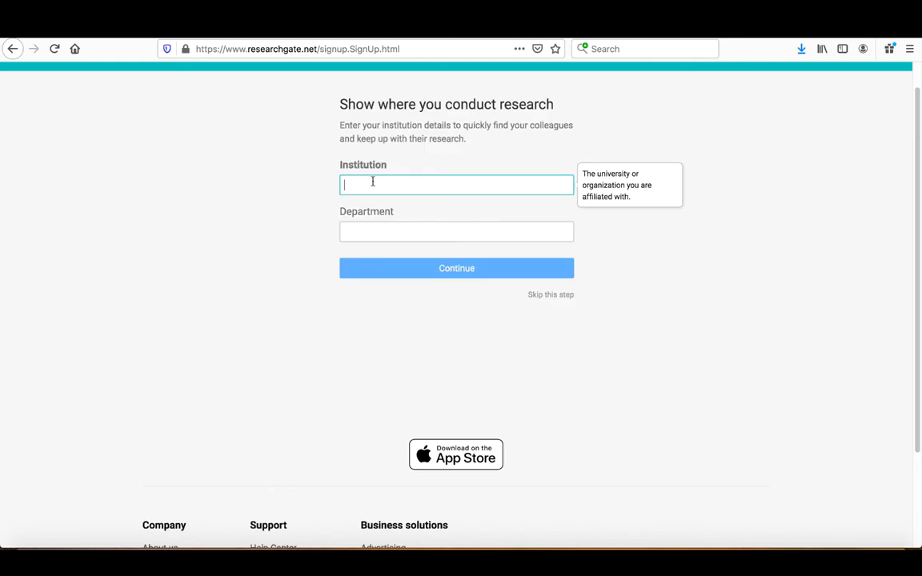
mouse_move(422, 182)
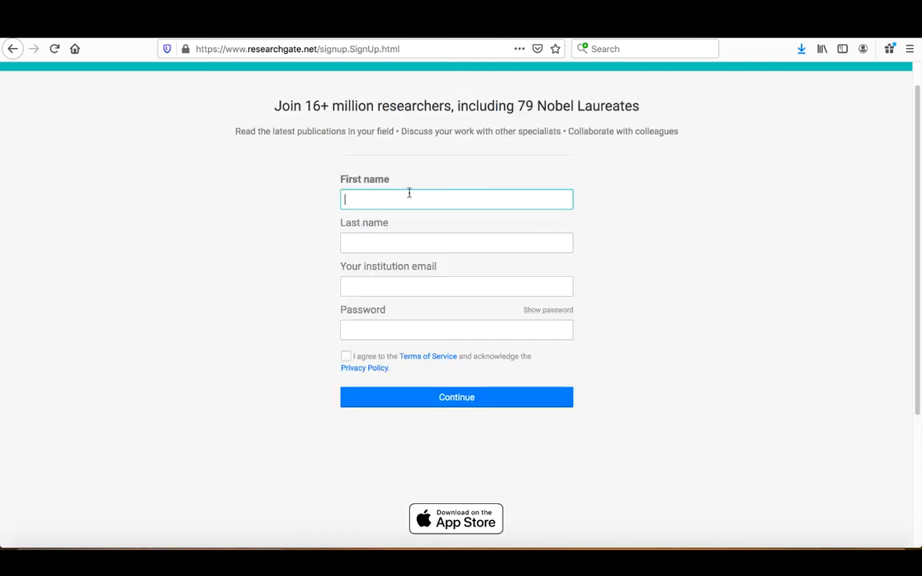
mouse_move(405, 233)
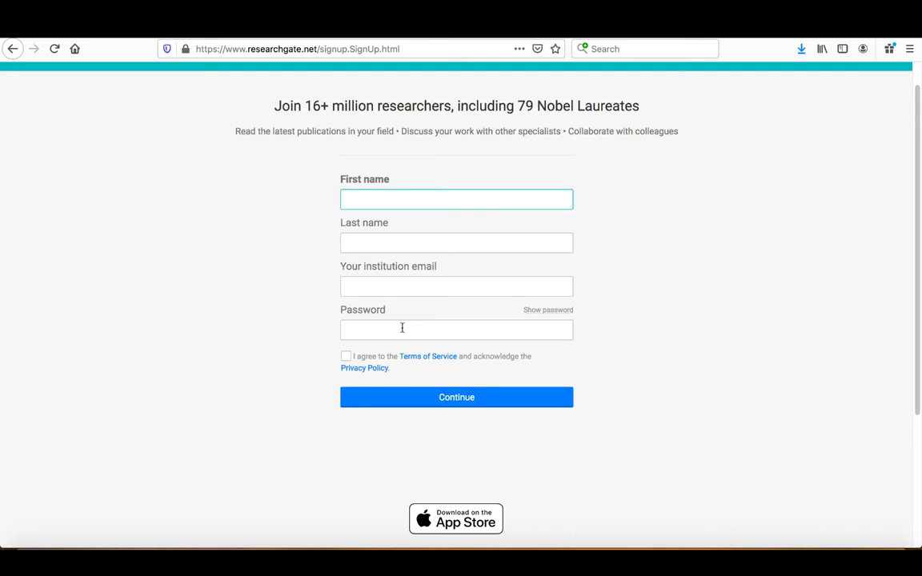
type("Barbour")
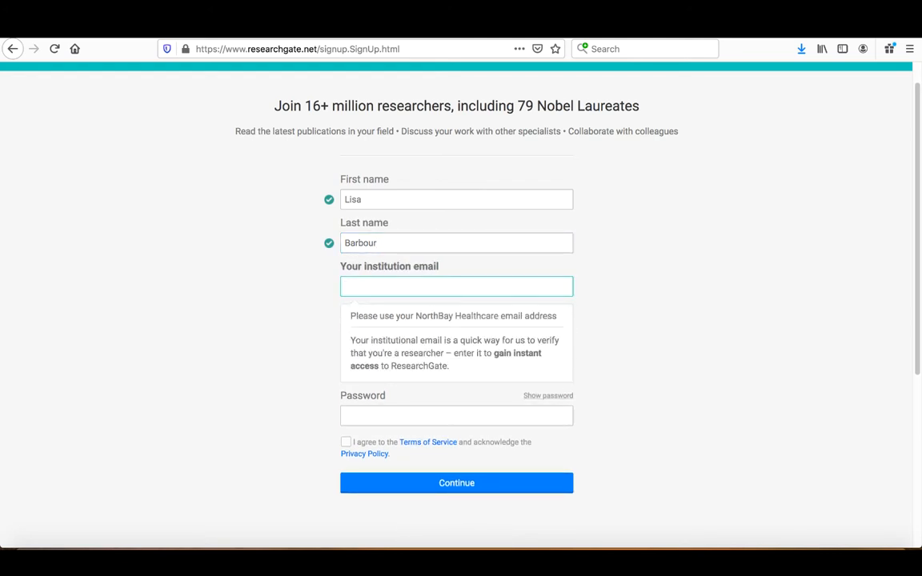
left_click(456, 286)
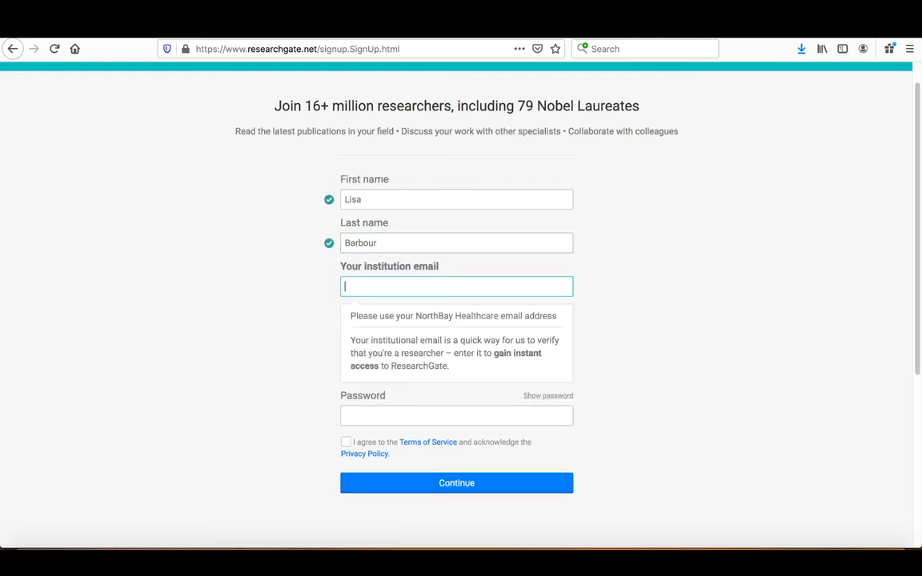
Step: Submit the sign-up form, claim the oncology nurses' grief article, and reject palliative care, HIV testing, Ships and Structures
left_click(457, 482)
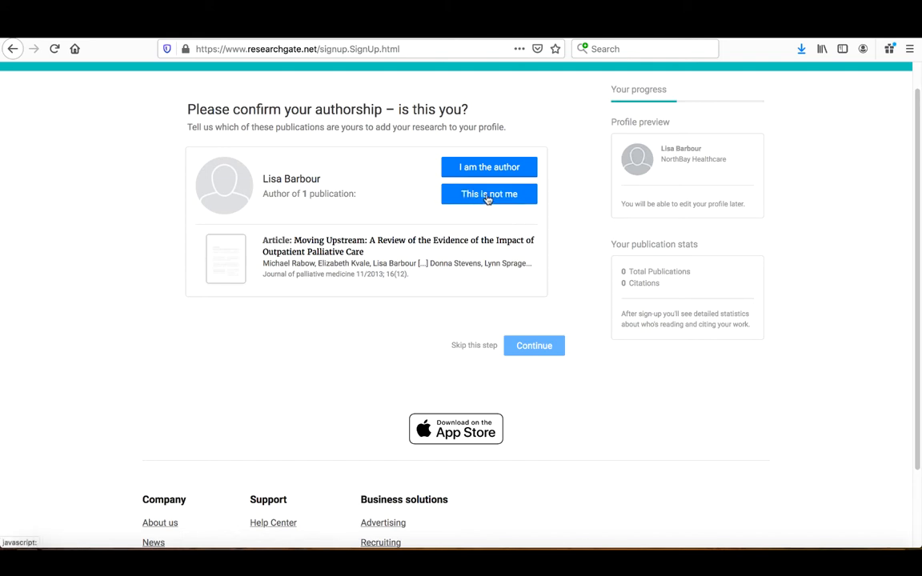
left_click(489, 194)
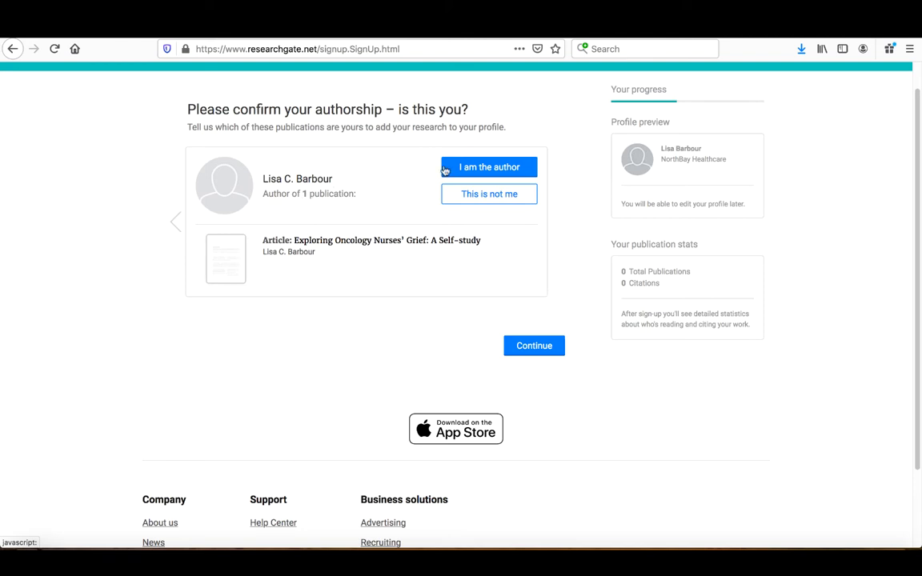
left_click(489, 167)
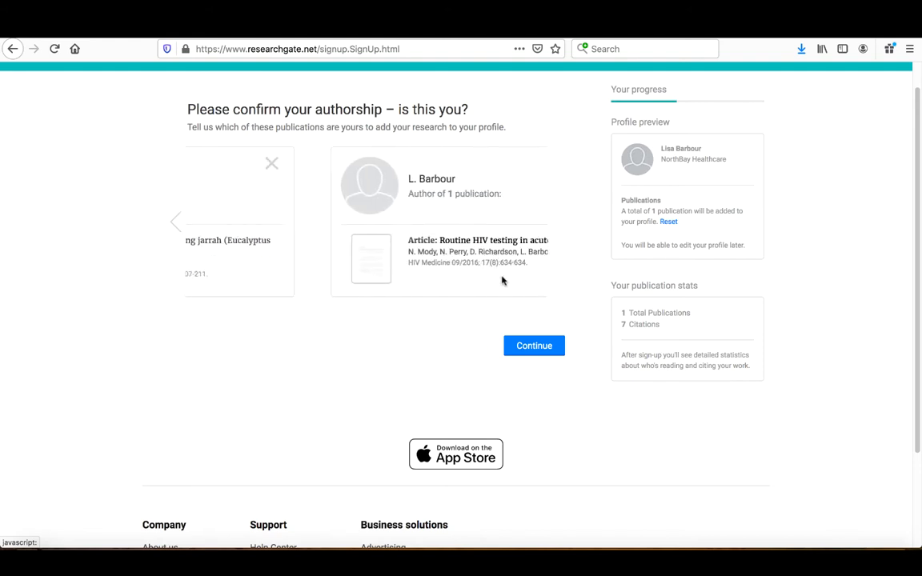
left_click(440, 184)
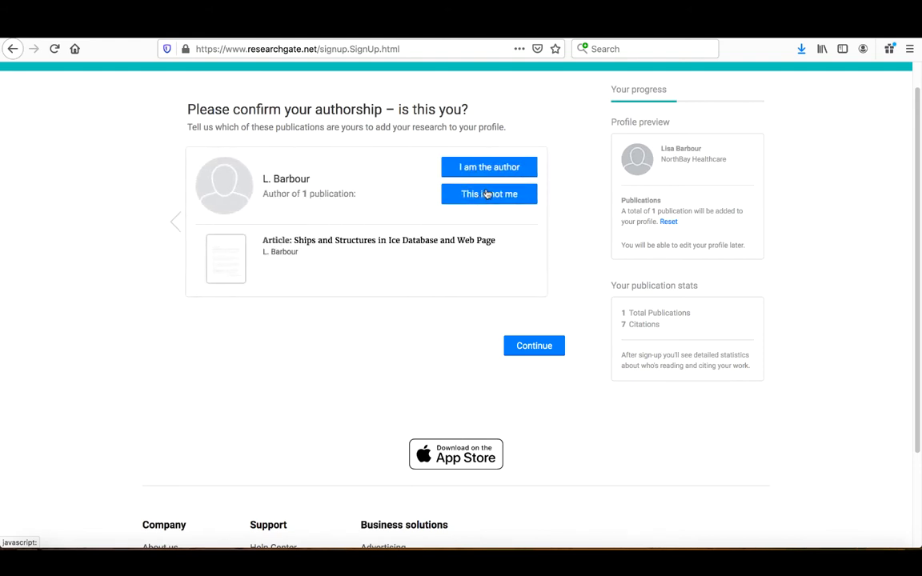
left_click(489, 194)
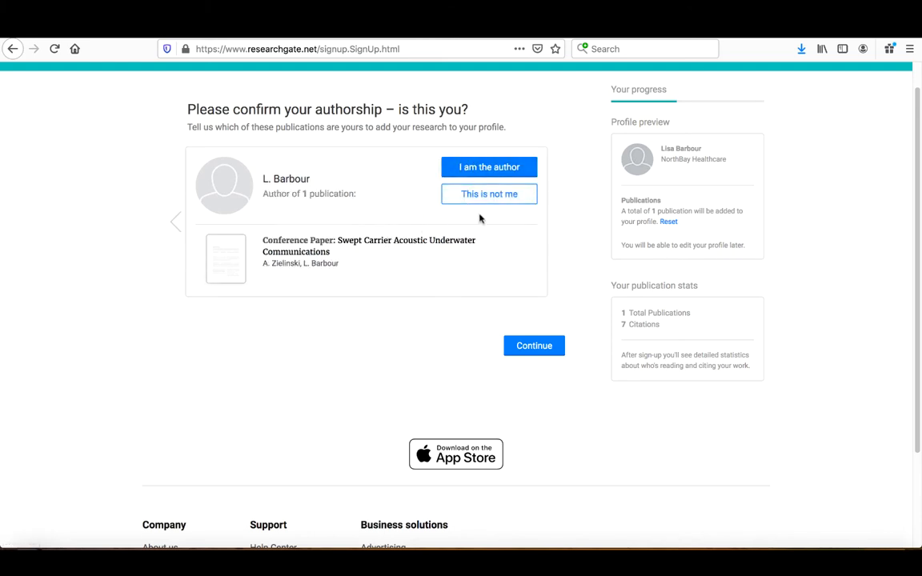
mouse_move(497, 297)
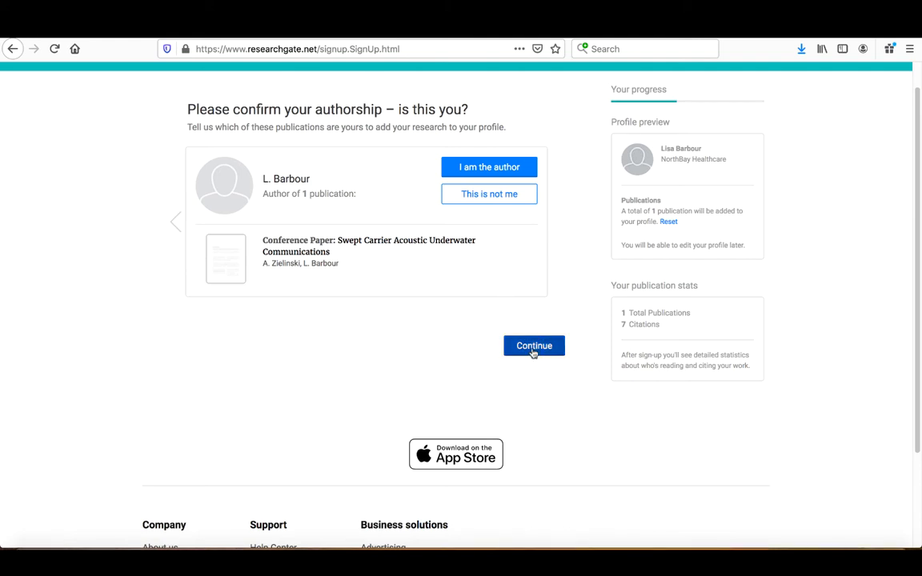
Step: Confirm the publications, answer No to the referral question, and browse the disciplines list
left_click(534, 345)
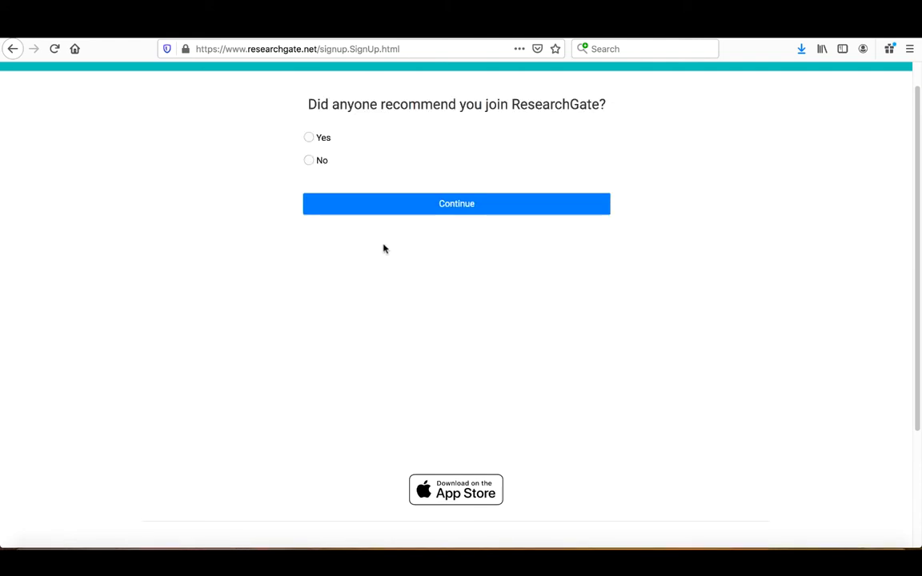
left_click(309, 160)
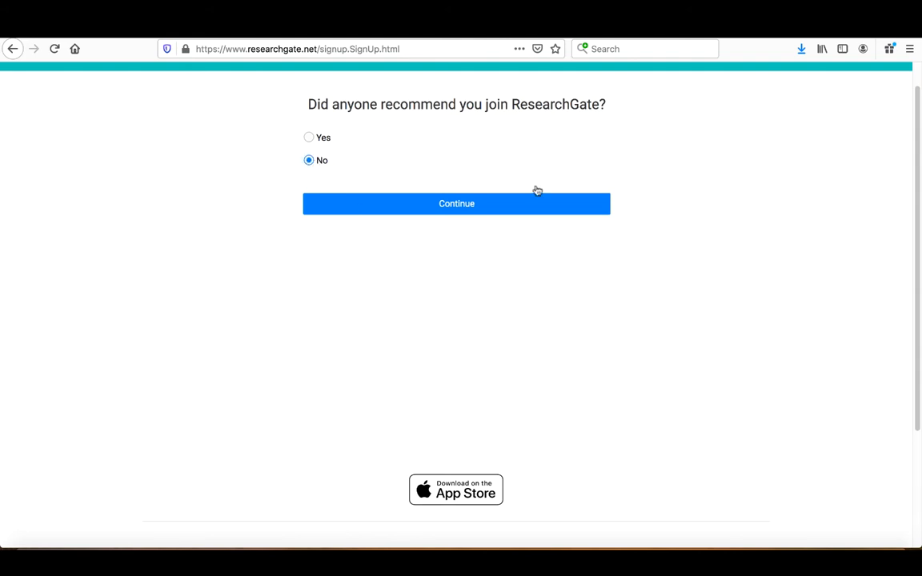
left_click(456, 203)
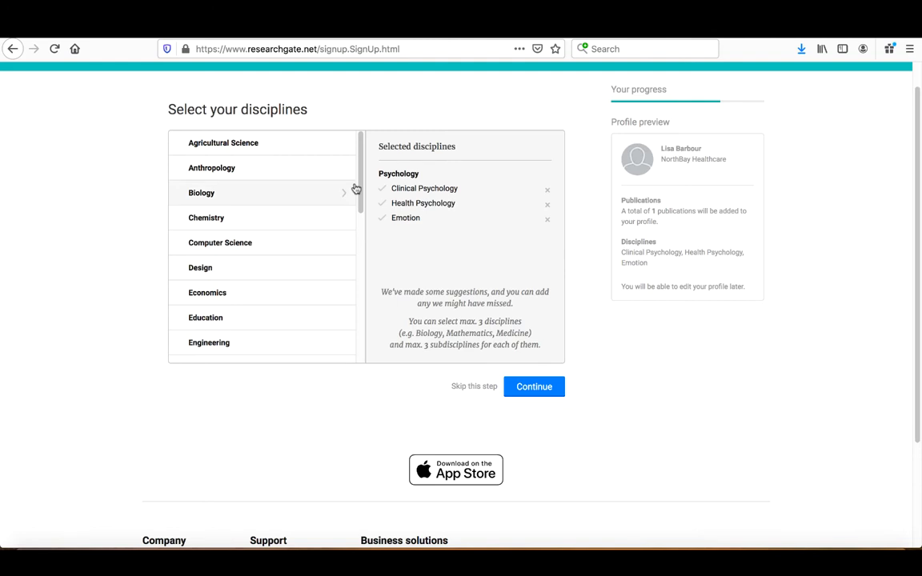
scroll("down", 3)
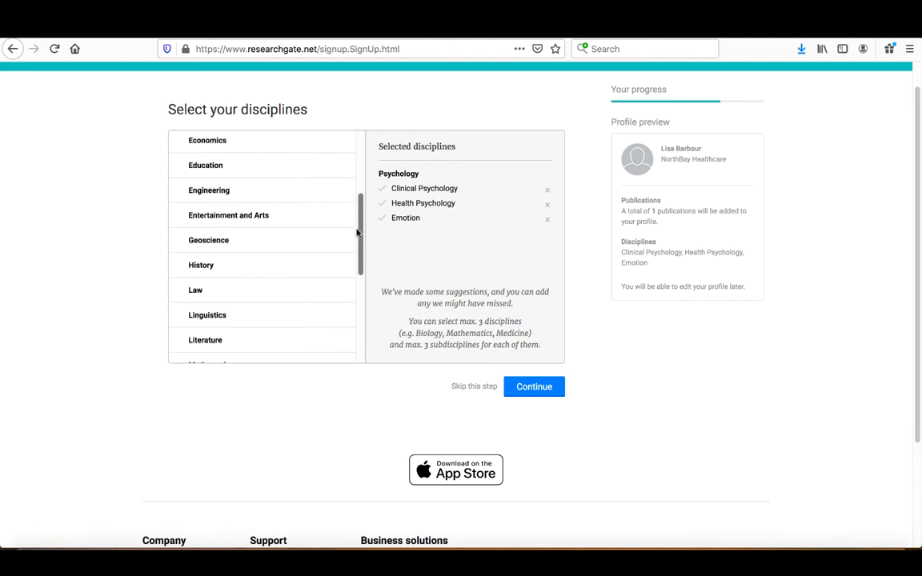
scroll("down", 3)
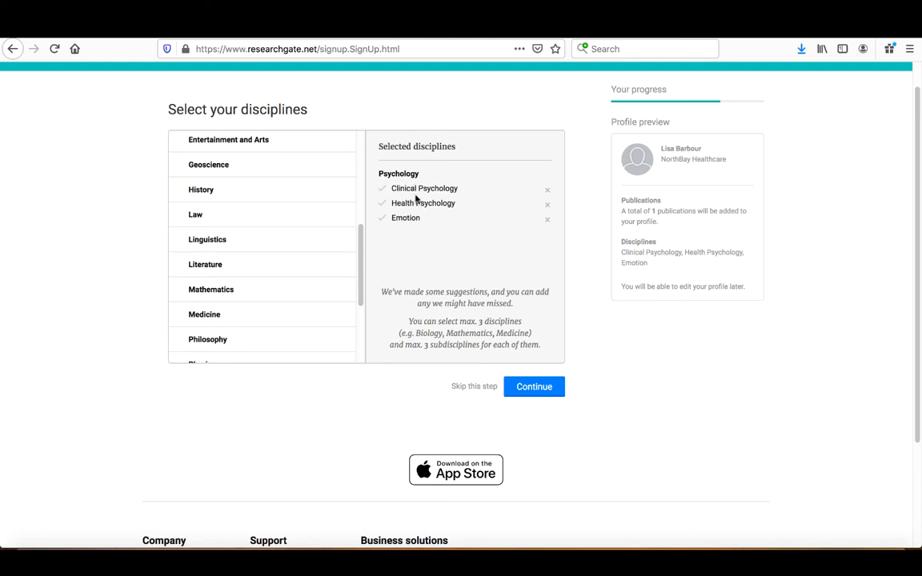
mouse_move(415, 192)
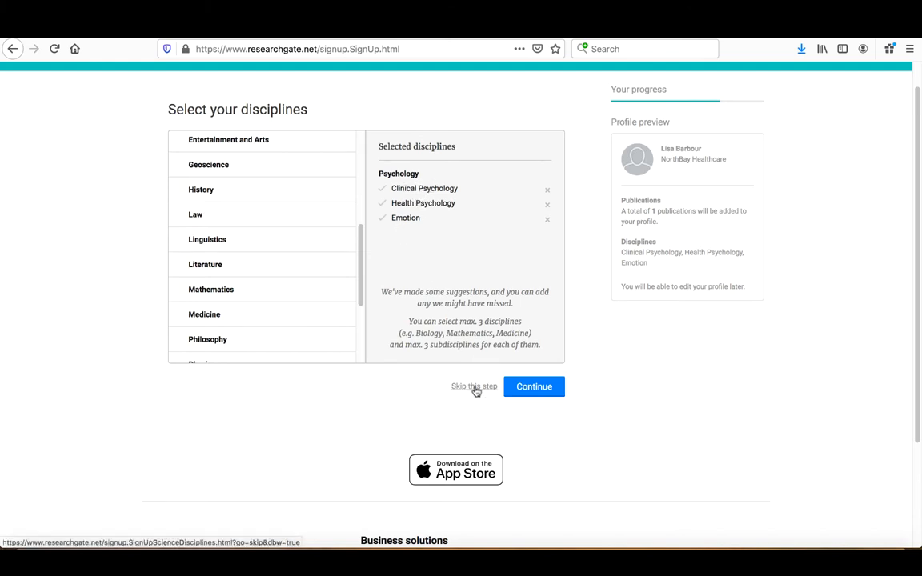
left_click(534, 387)
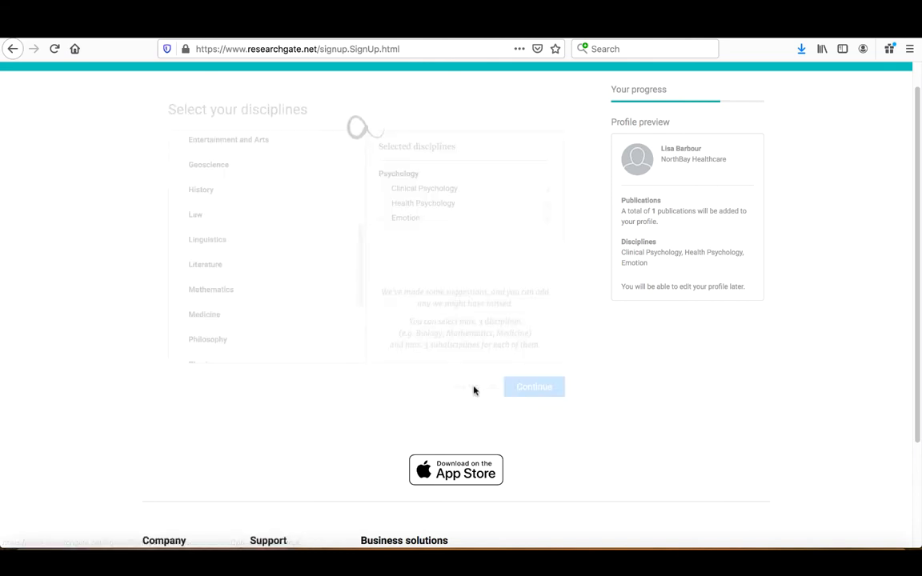
left_click(534, 387)
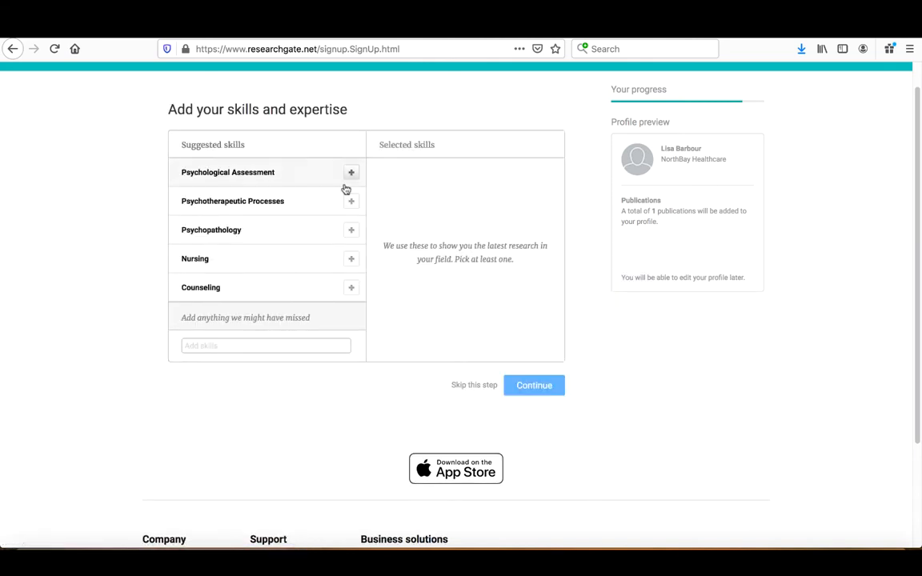
mouse_move(493, 311)
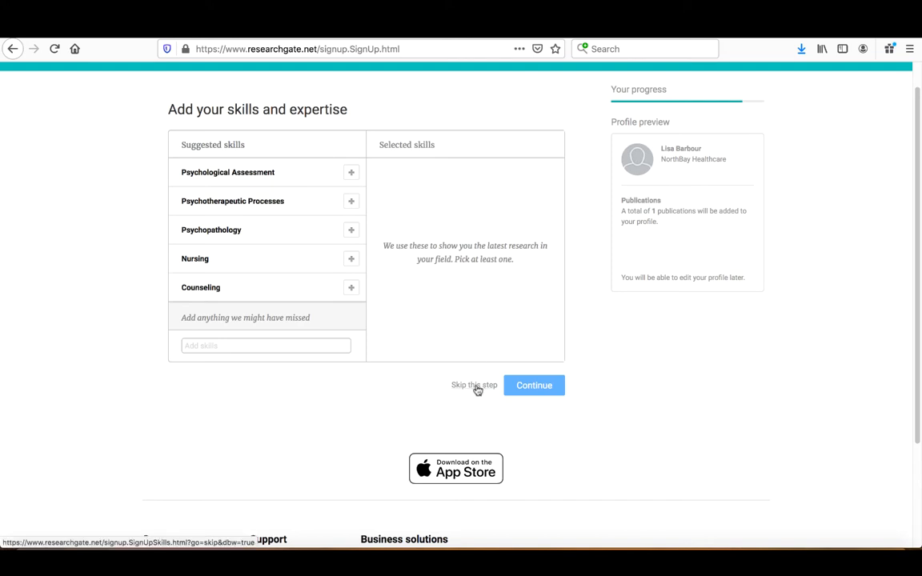
left_click(534, 385)
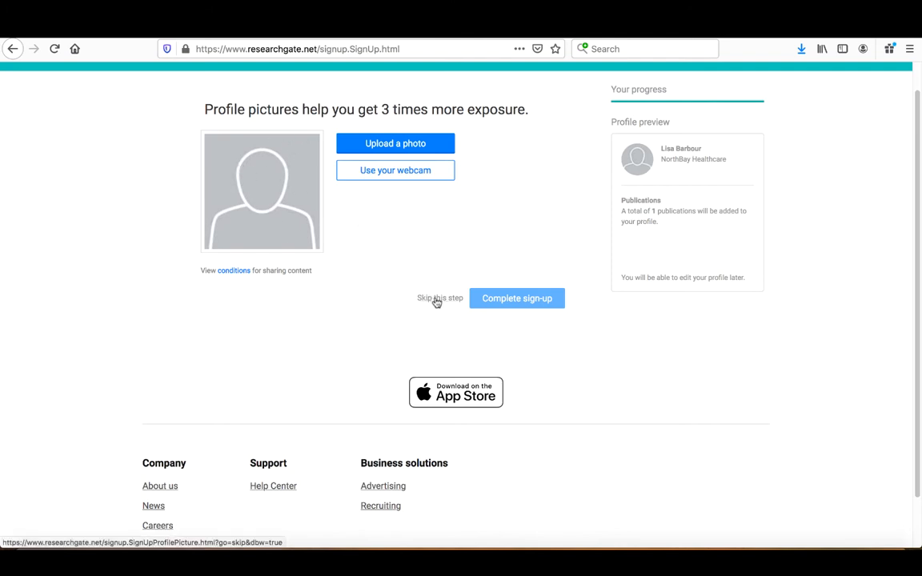
left_click(439, 297)
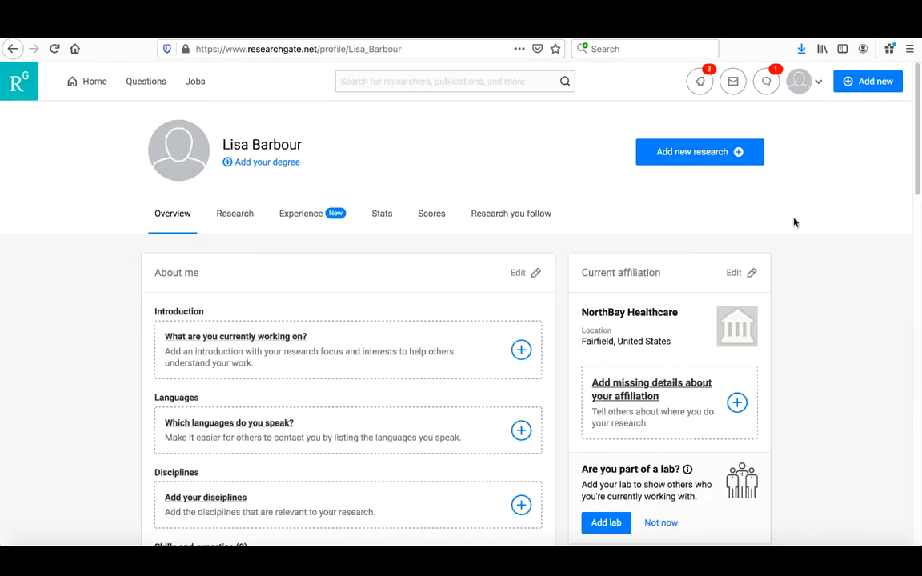
mouse_move(789, 219)
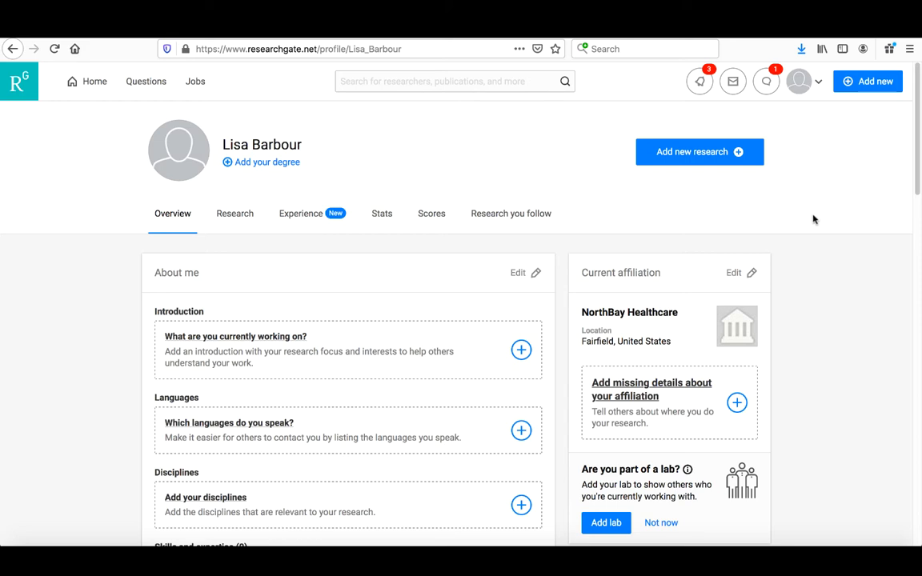
mouse_move(766, 81)
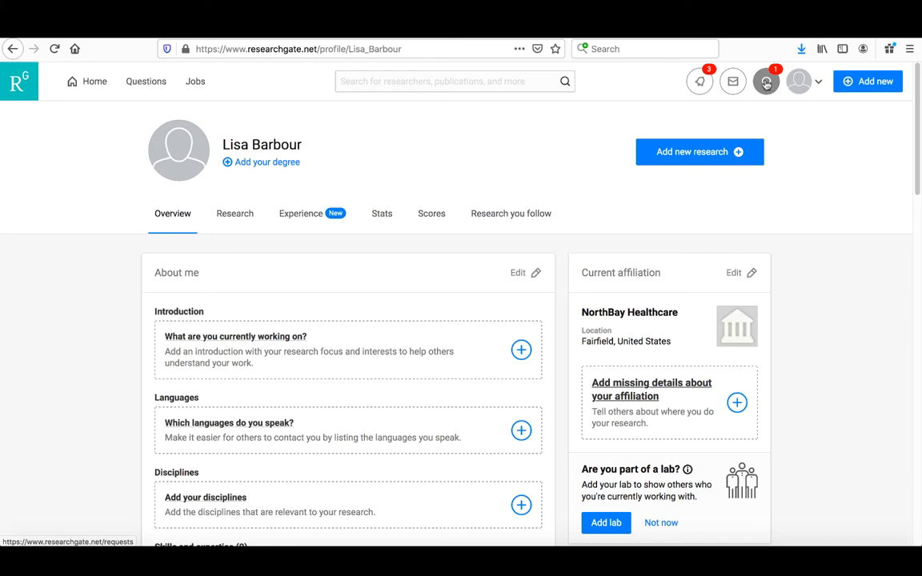
left_click(766, 81)
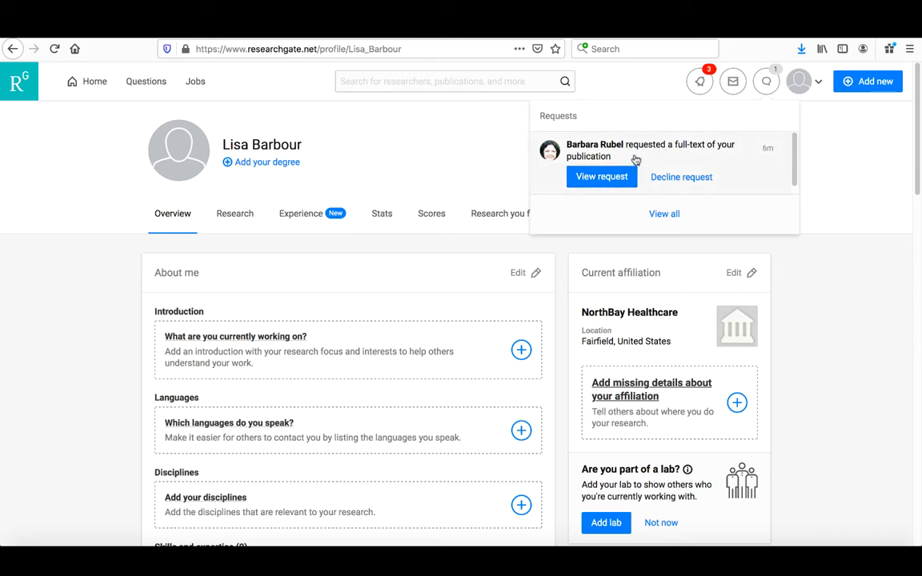
mouse_move(672, 160)
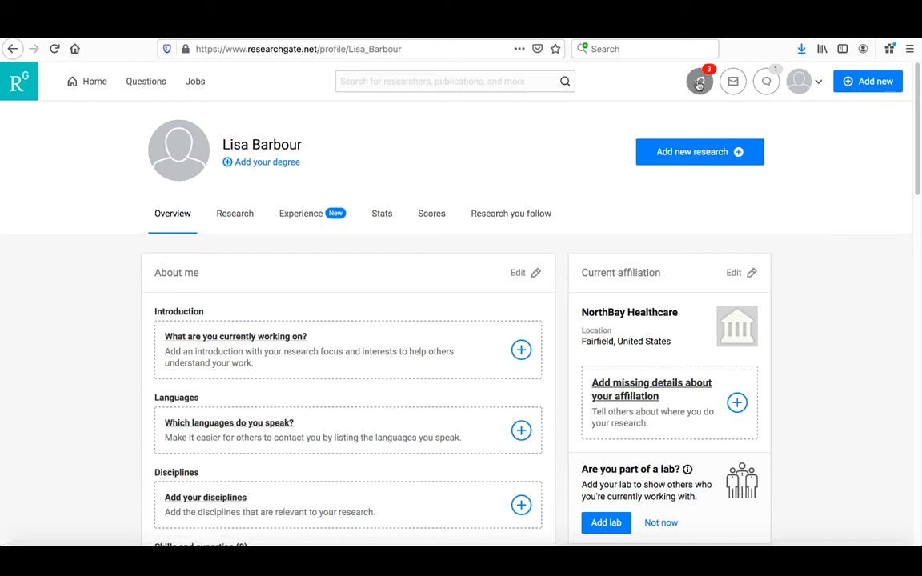
left_click(699, 81)
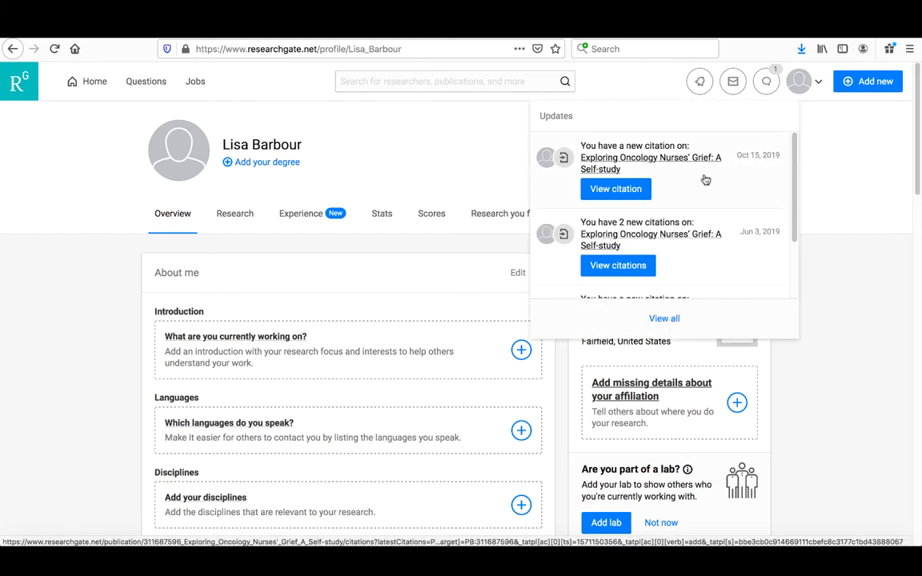
scroll("down", 3)
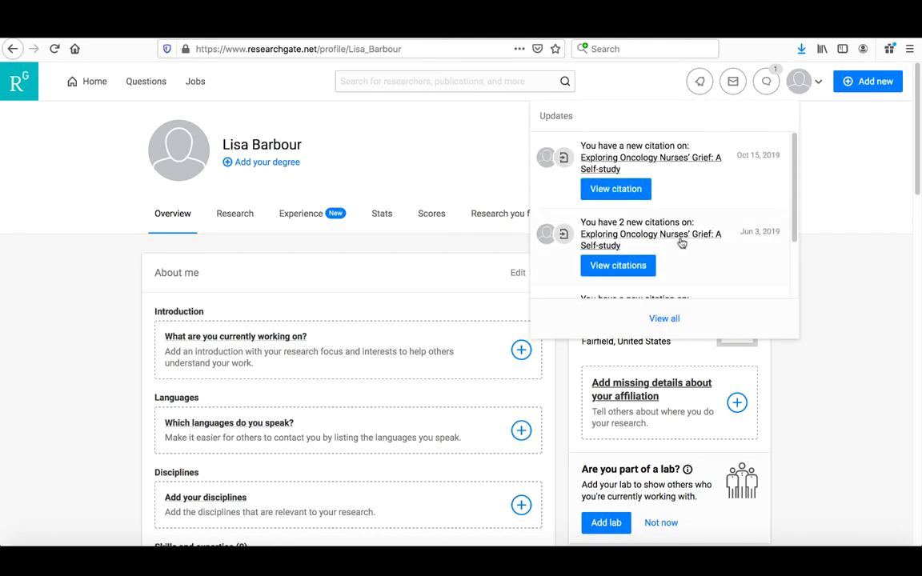
scroll("down", 3)
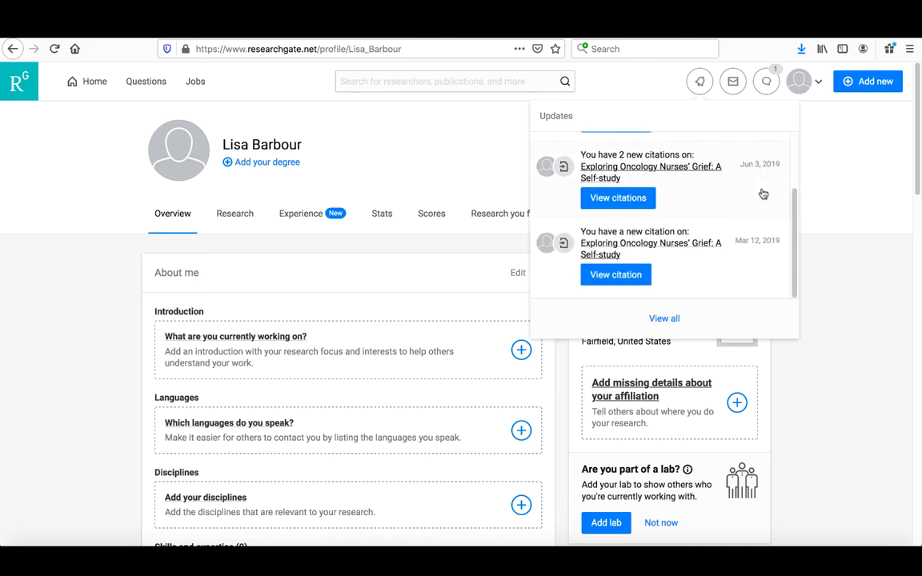
scroll("down", 3)
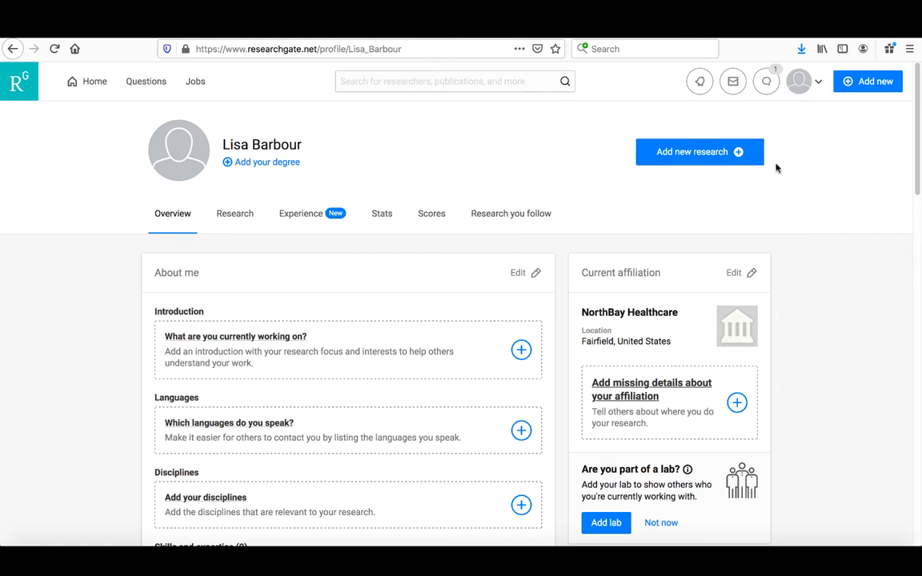
mouse_move(267, 221)
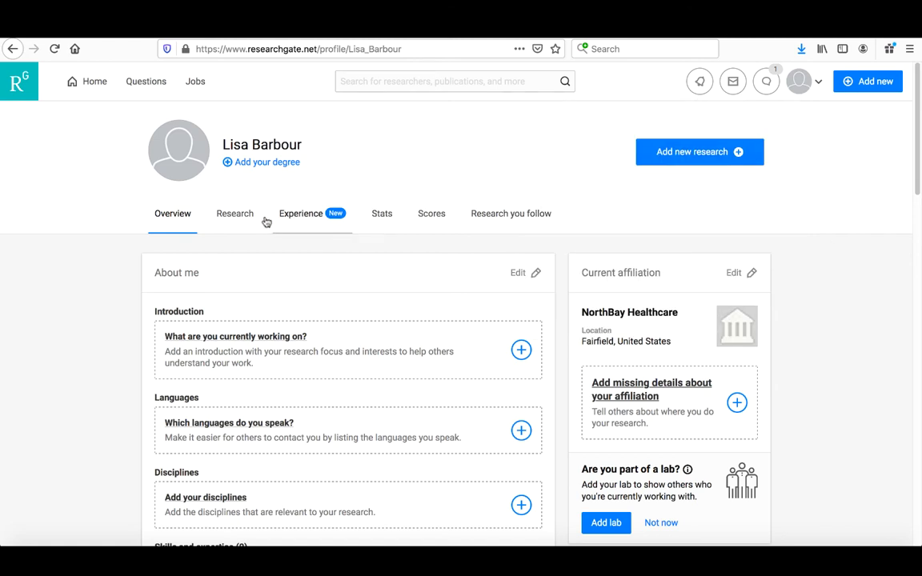
mouse_move(324, 279)
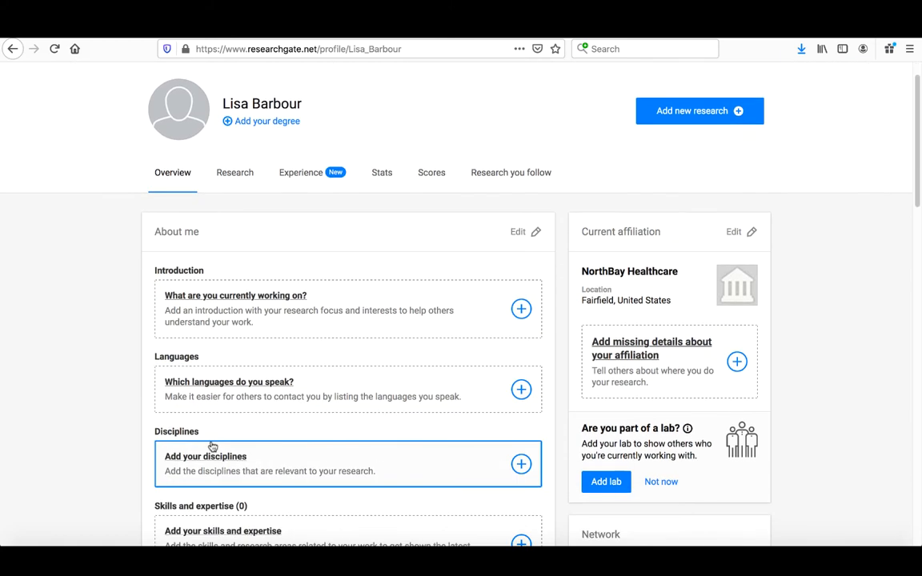
scroll("down", 3)
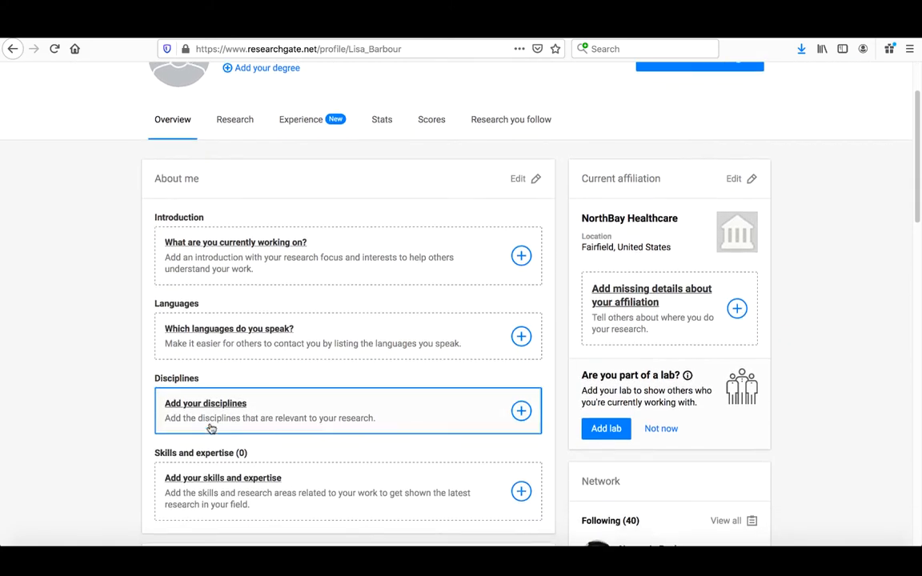
scroll("down", 3)
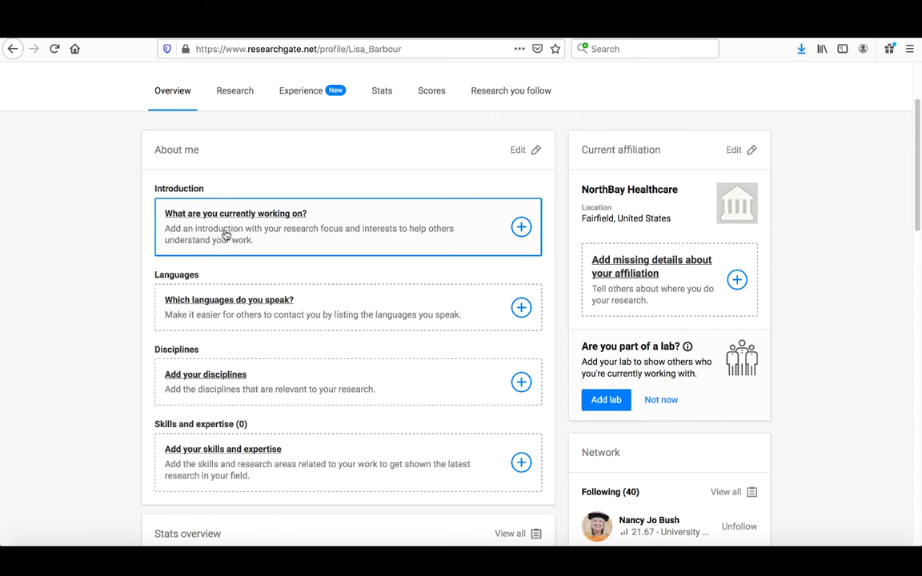
mouse_move(168, 330)
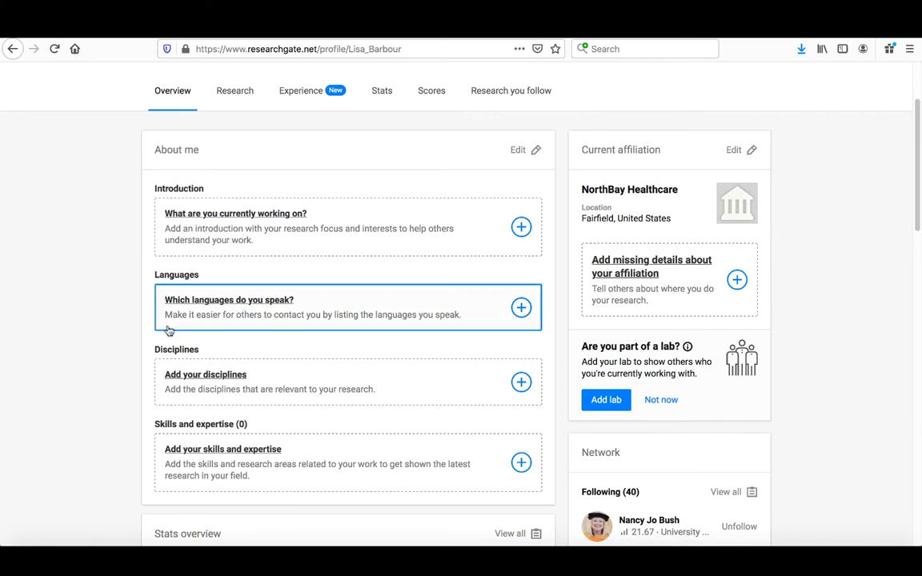
scroll("down", 3)
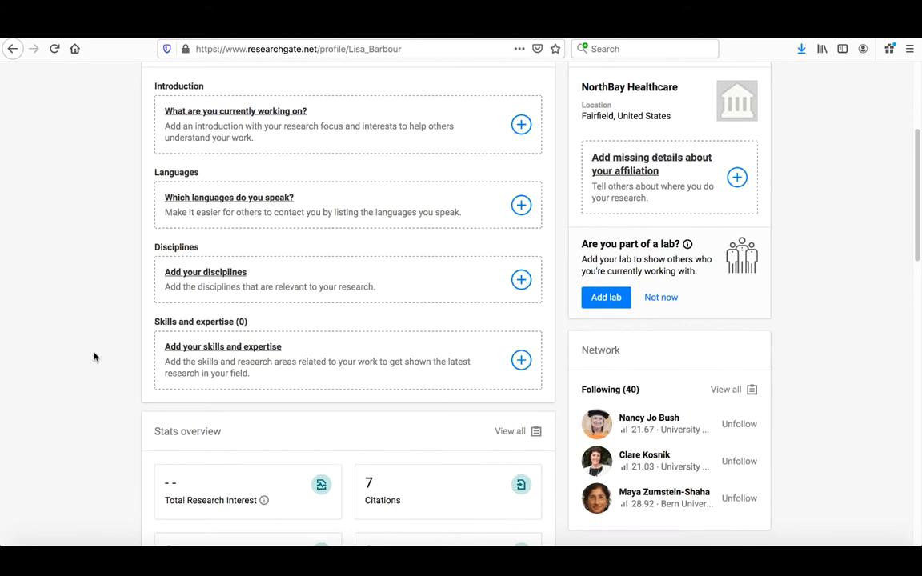
scroll("down", 3)
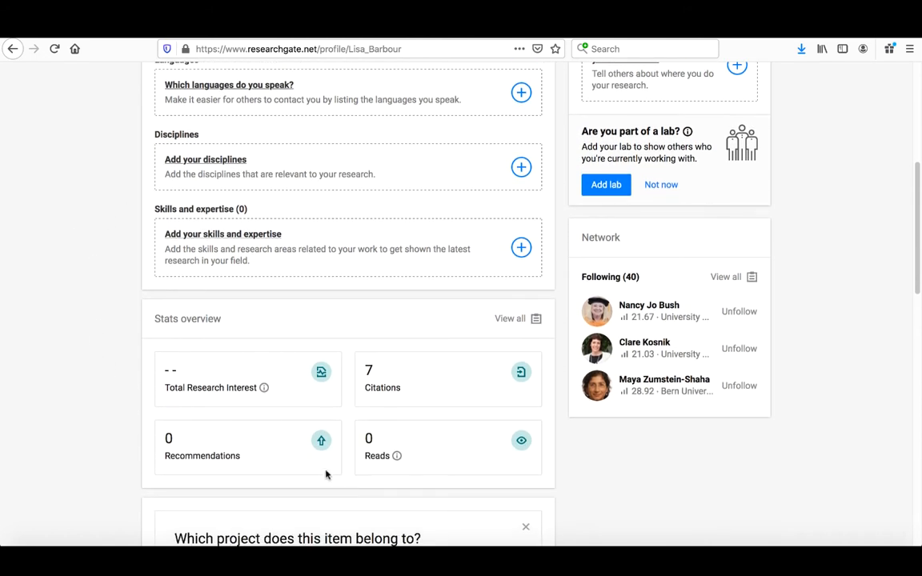
scroll("down", 3)
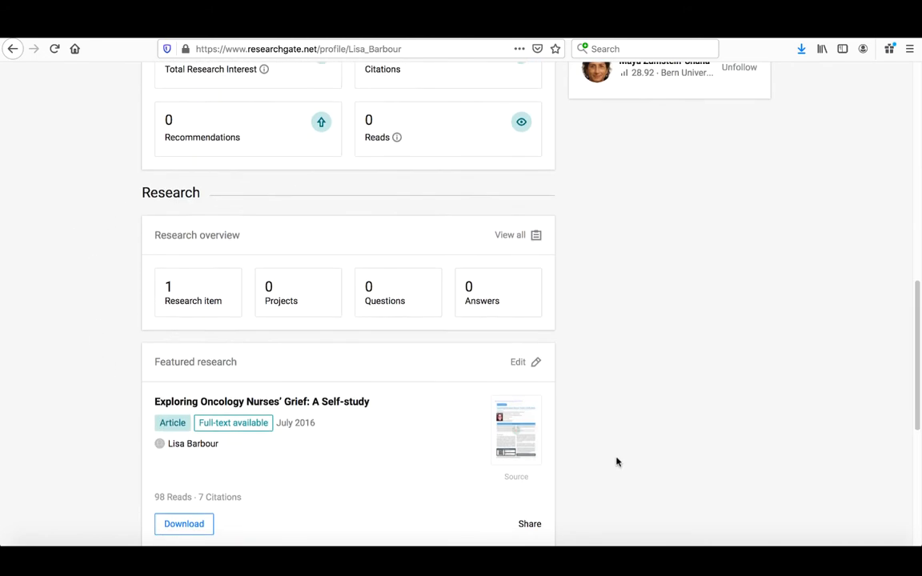
scroll("down", 3)
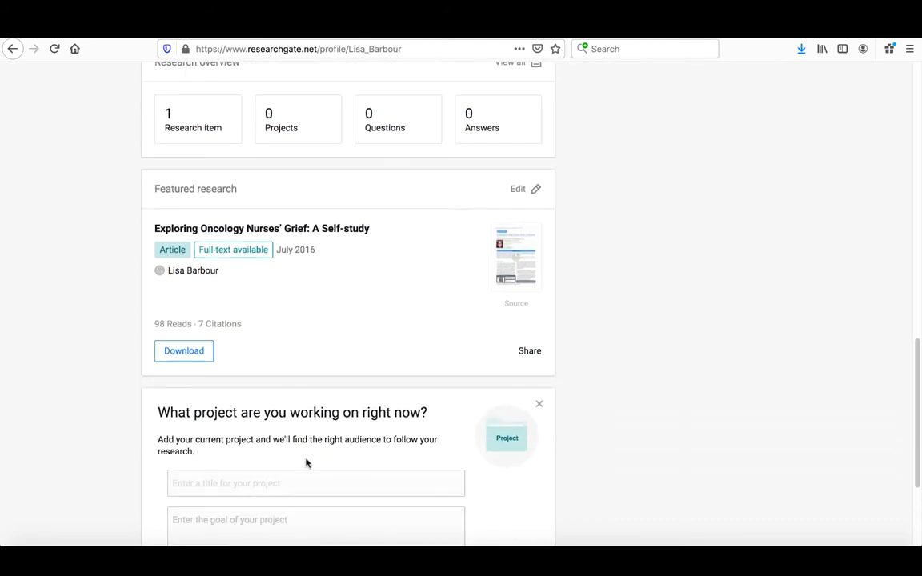
scroll("down", 3)
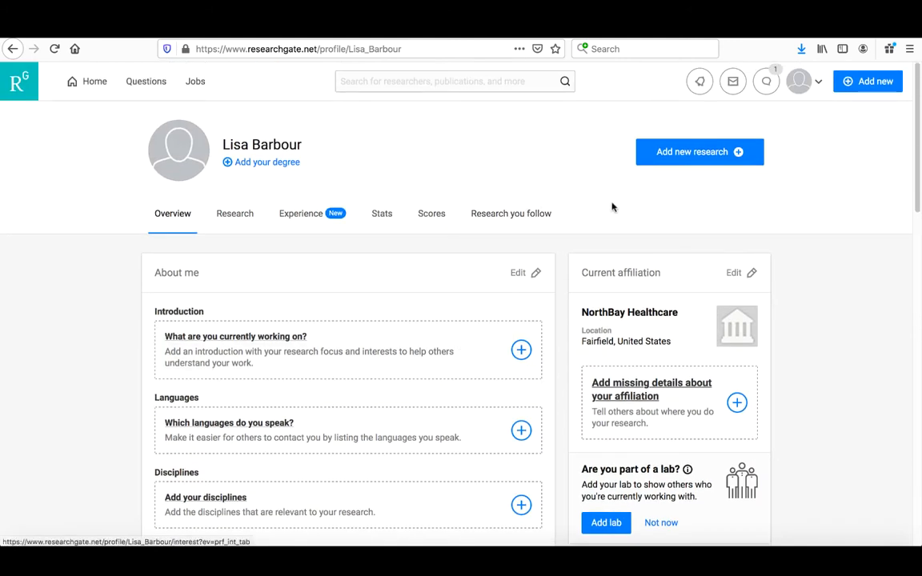
mouse_move(500, 300)
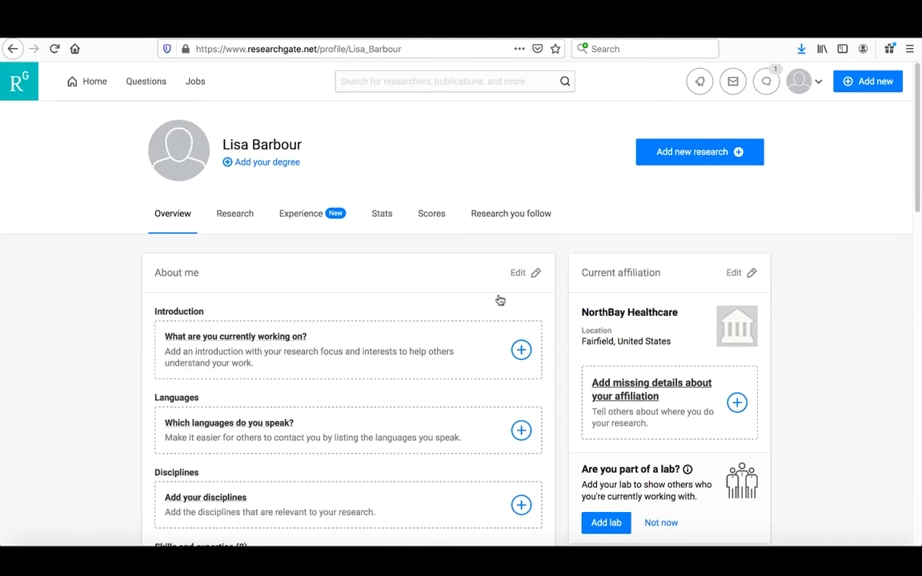
mouse_move(700, 151)
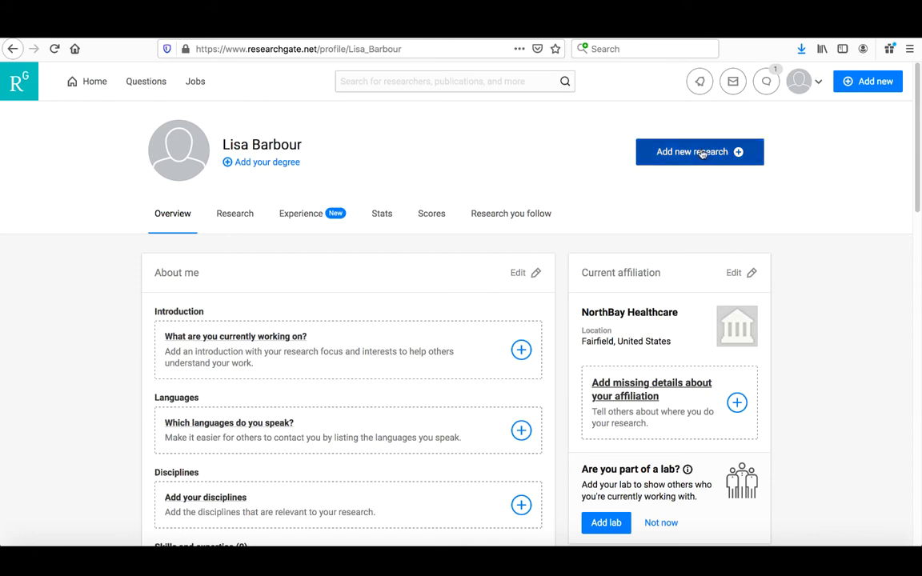
Step: Add new published research with Thesis as the research type
left_click(699, 151)
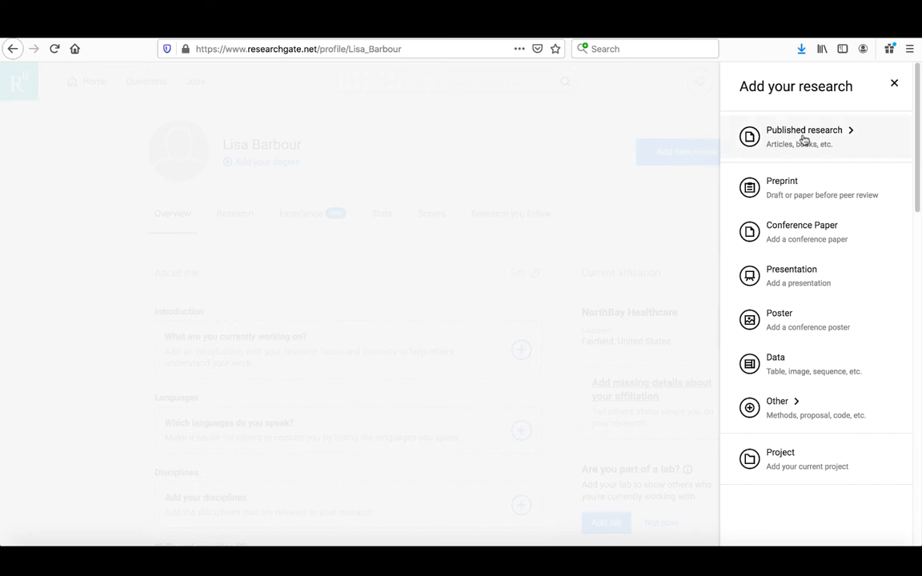
mouse_move(770, 364)
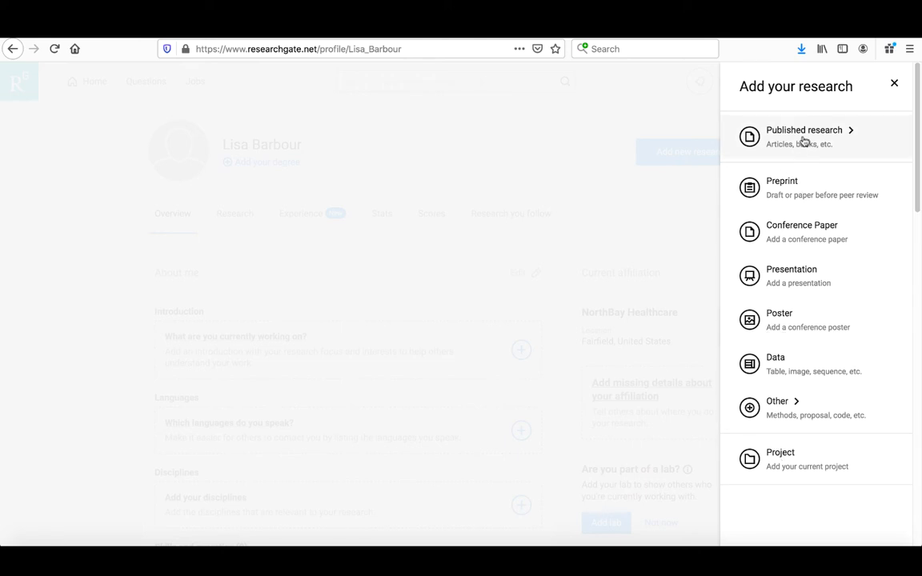
mouse_move(796, 141)
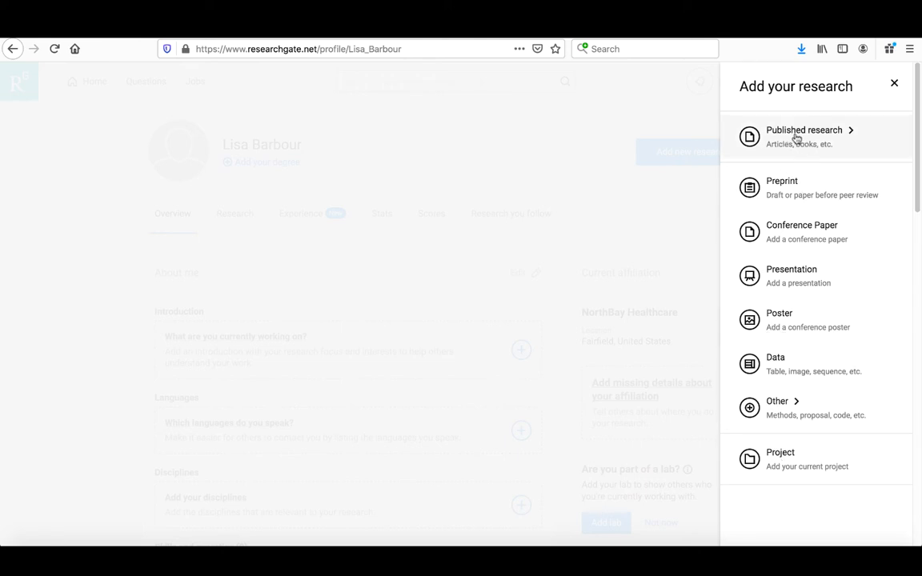
left_click(804, 129)
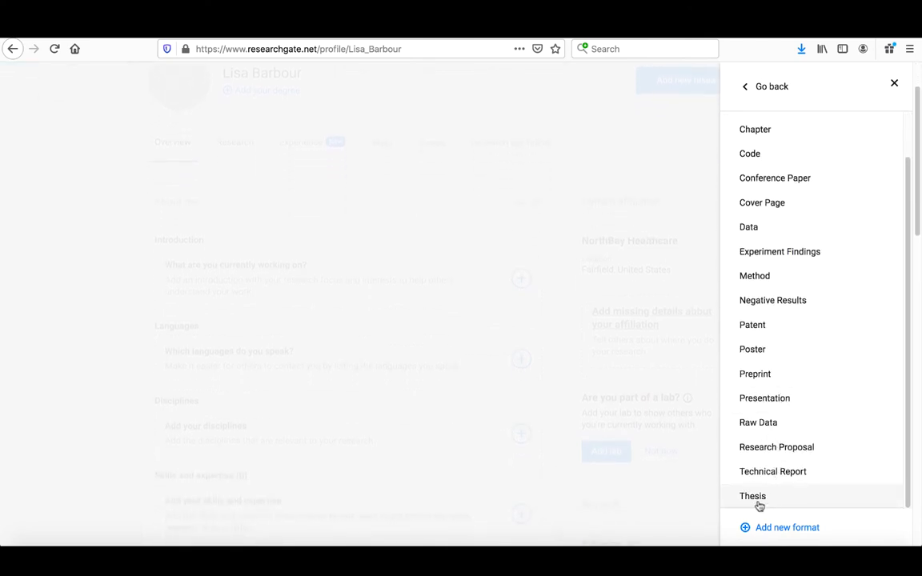
left_click(752, 496)
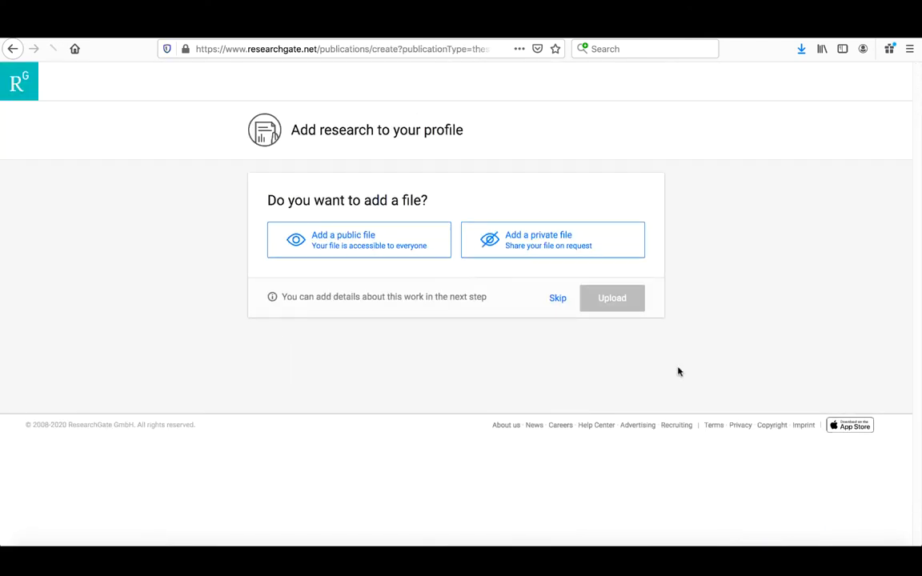
Step: Upload the final thesis PDF from Downloads as a public file, agreeing to the conditions
left_click(359, 240)
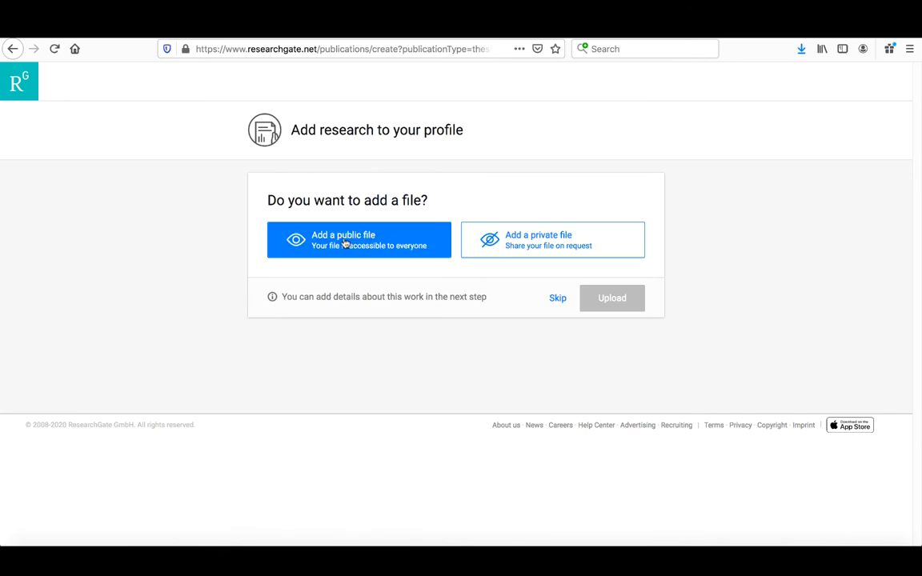
left_click(358, 240)
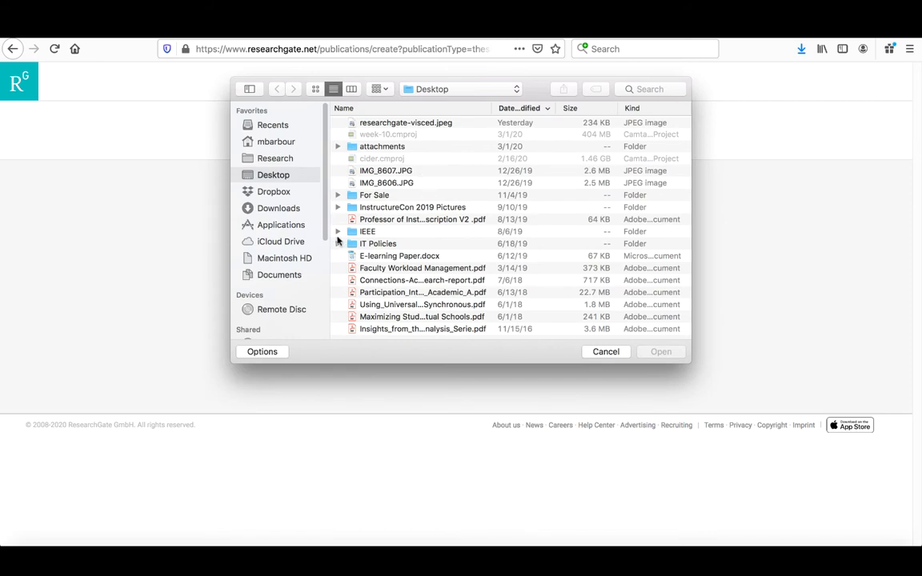
left_click(274, 191)
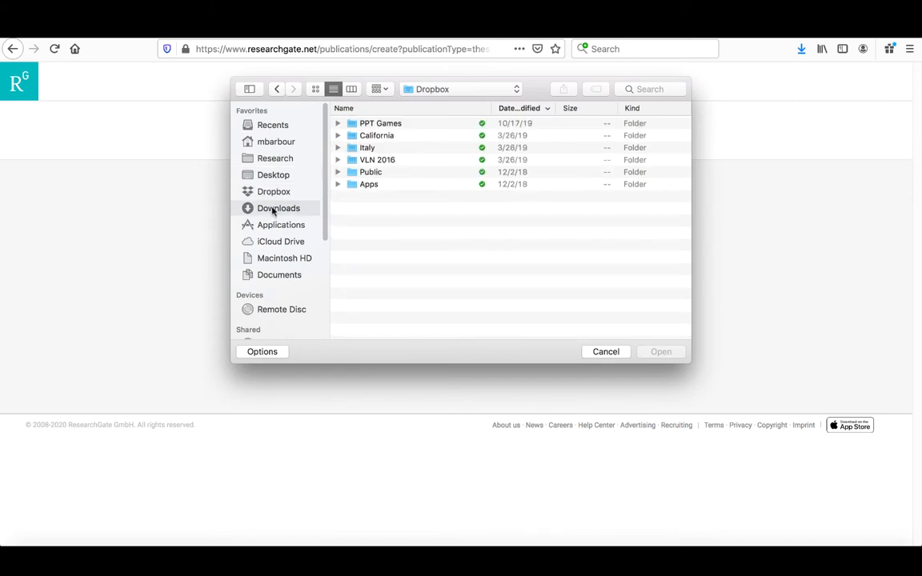
left_click(278, 208)
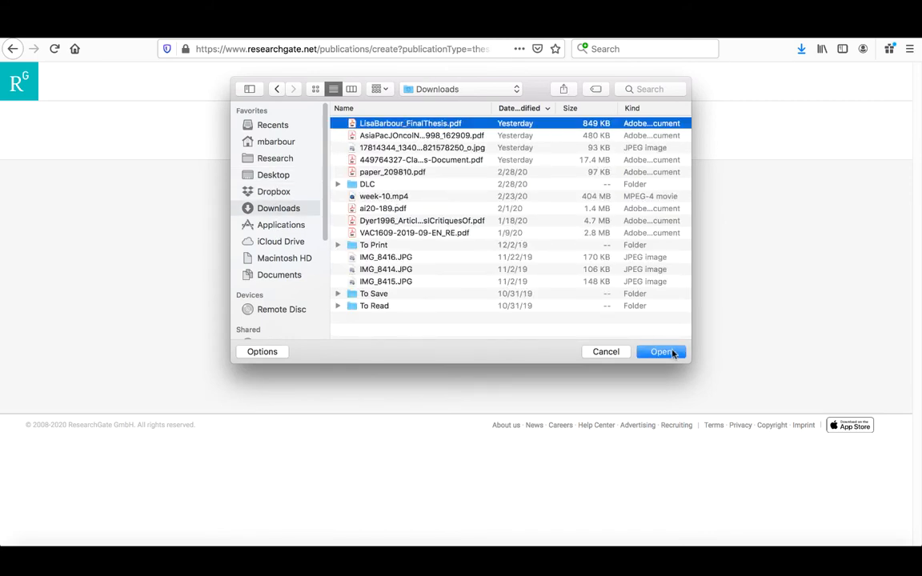
left_click(661, 353)
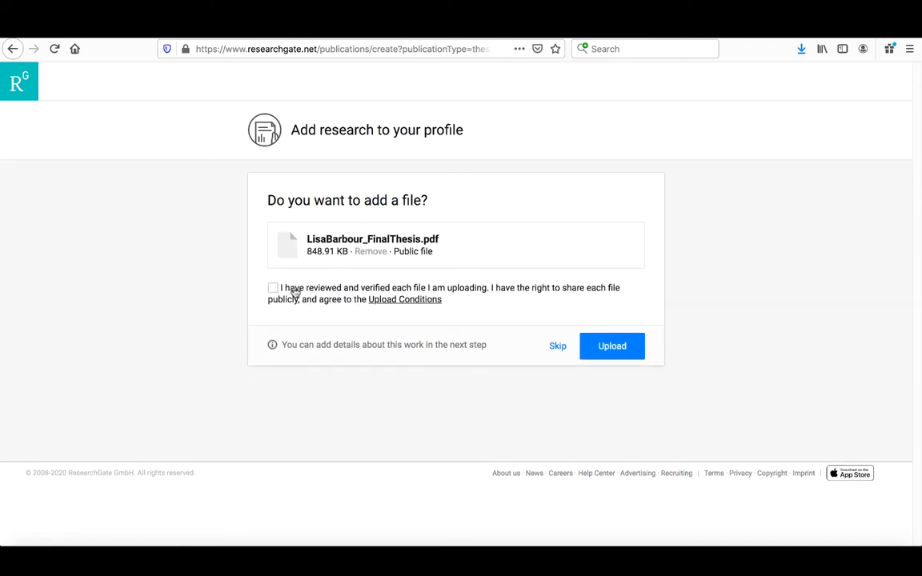
left_click(273, 288)
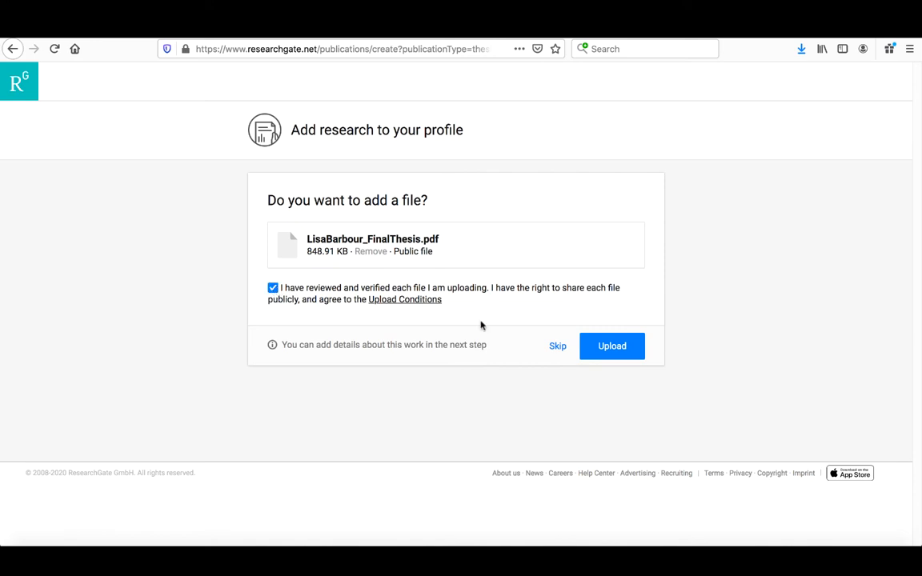
left_click(611, 346)
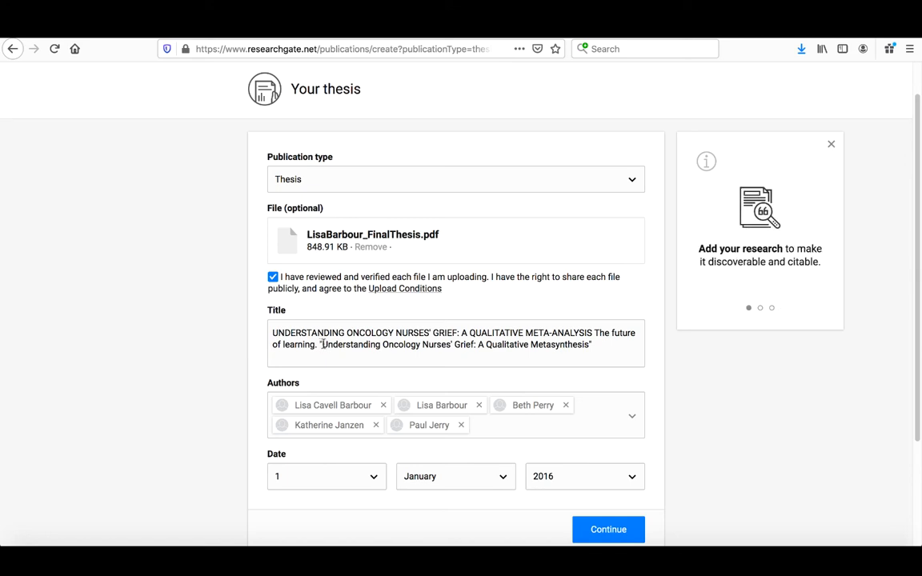
mouse_move(365, 344)
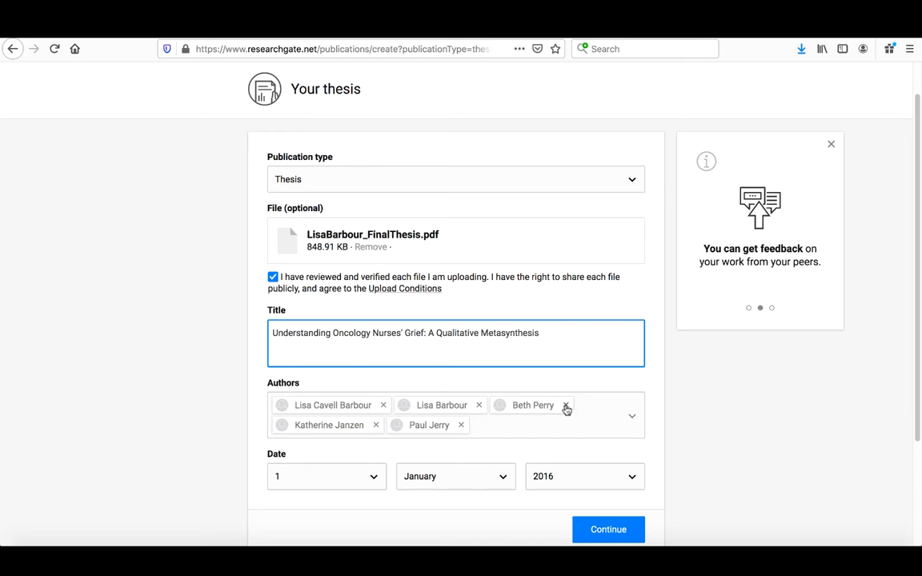
left_click(566, 405)
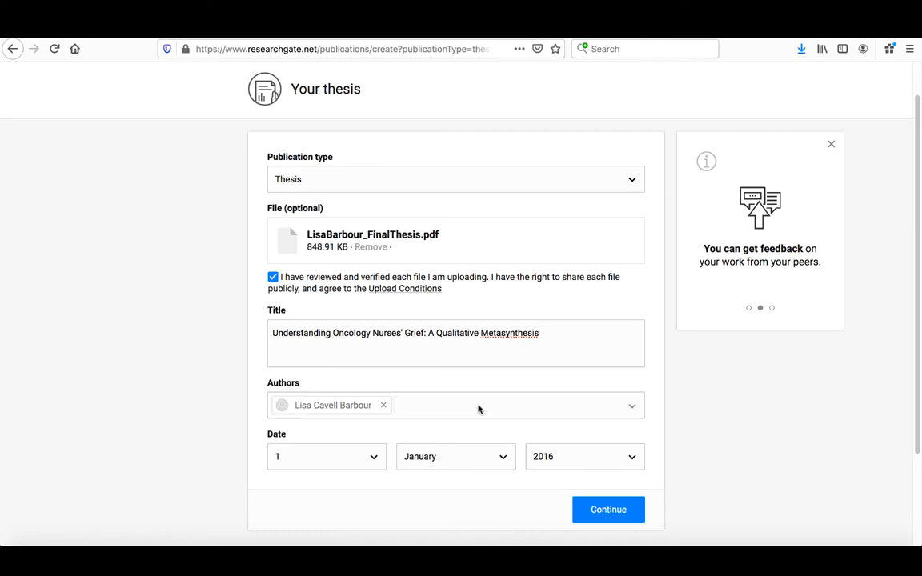
left_click(326, 456)
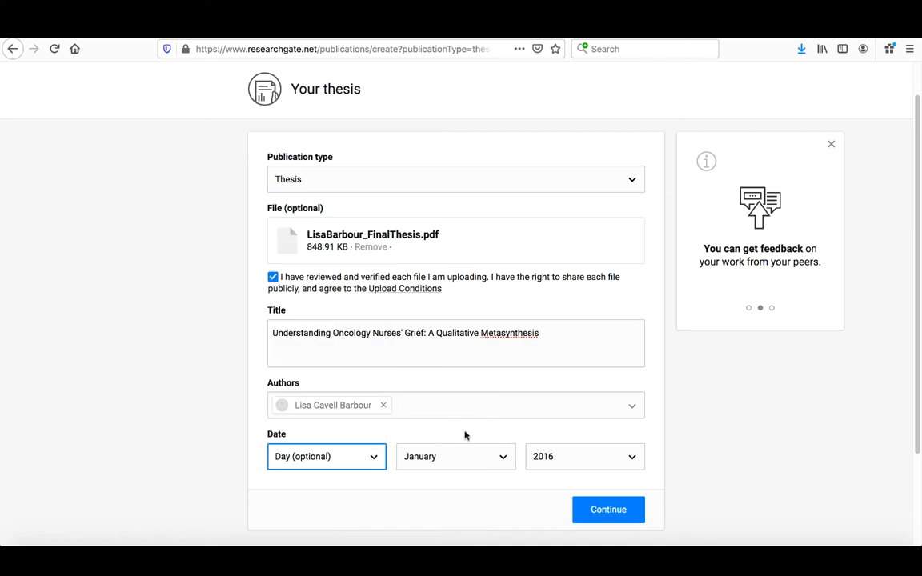
left_click(456, 456)
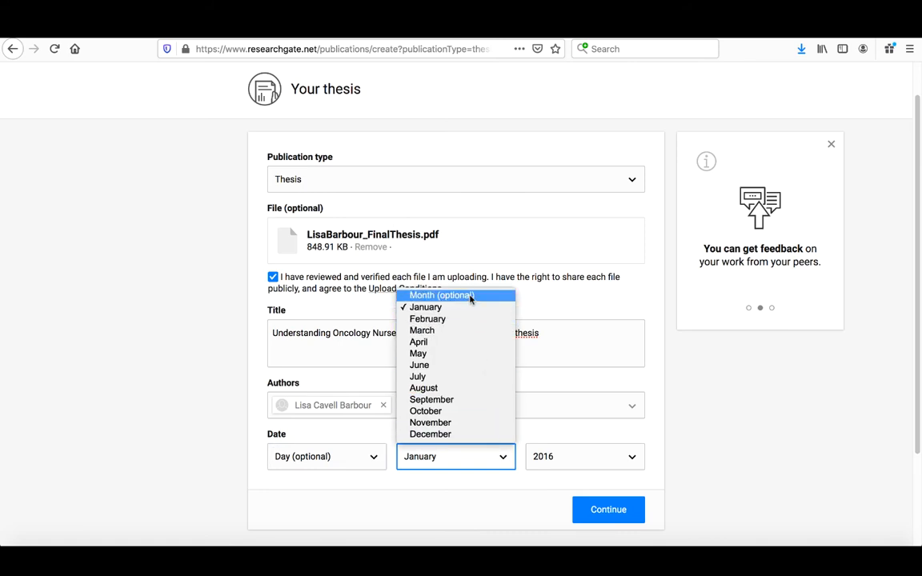
left_click(440, 295)
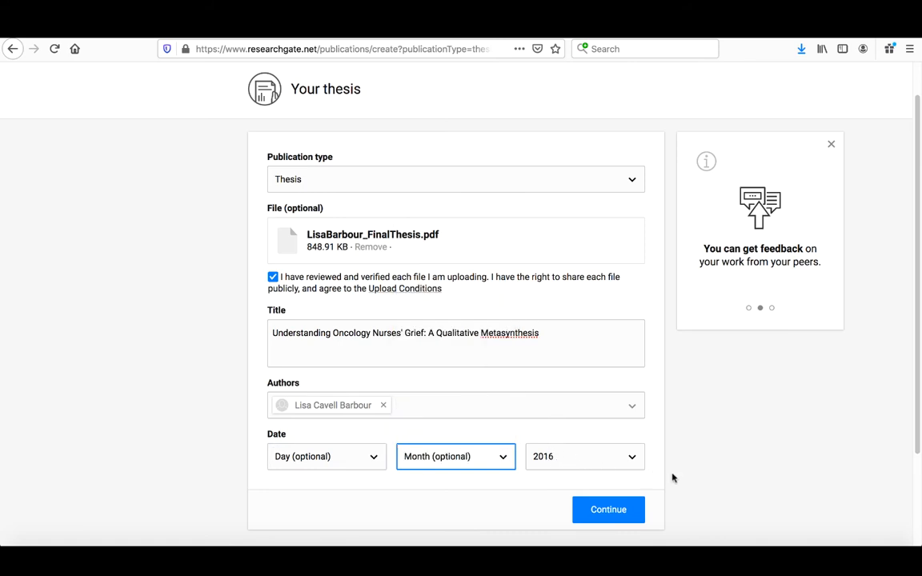
left_click(608, 509)
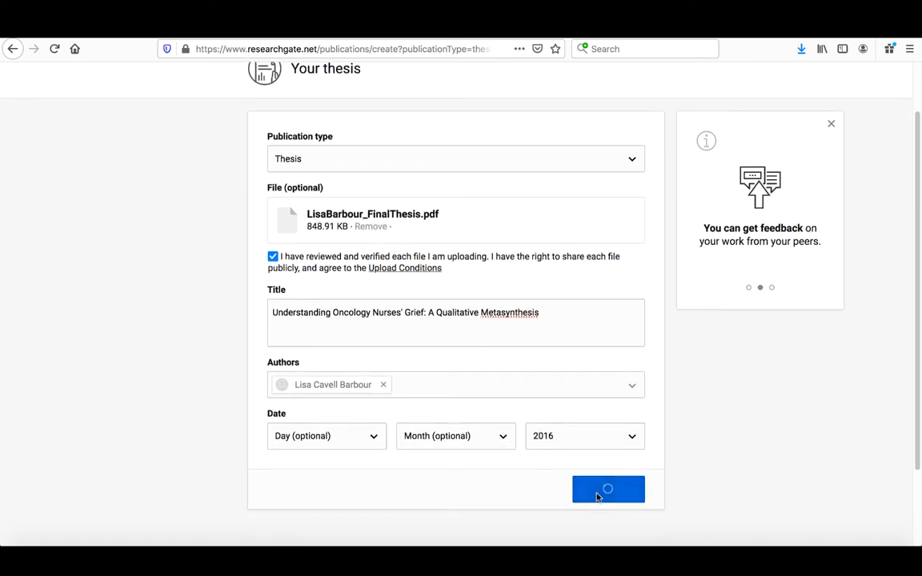
left_click(608, 489)
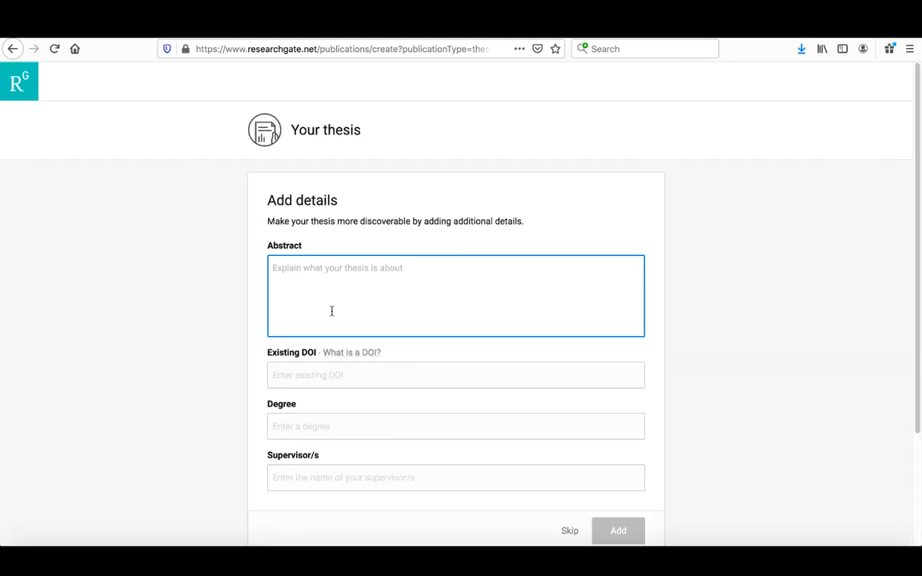
mouse_move(283, 277)
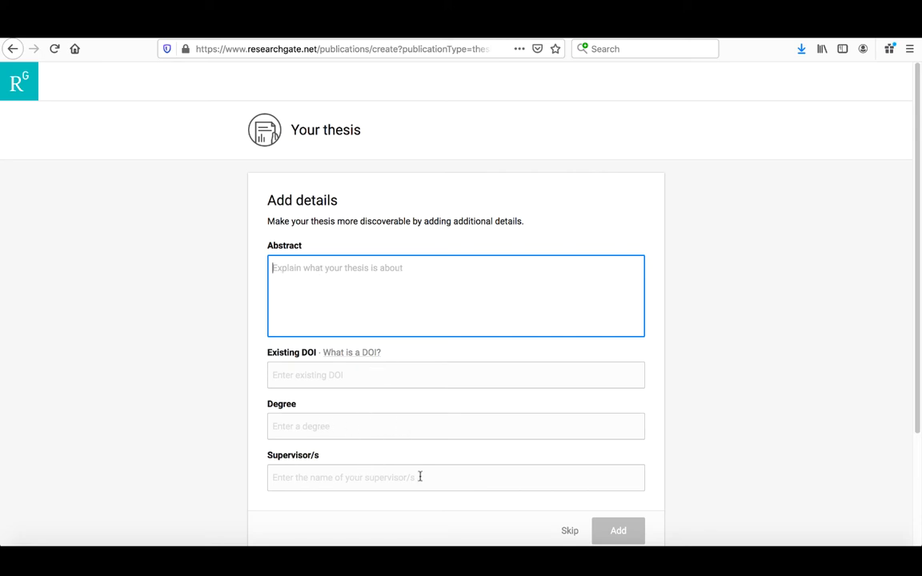
mouse_move(478, 180)
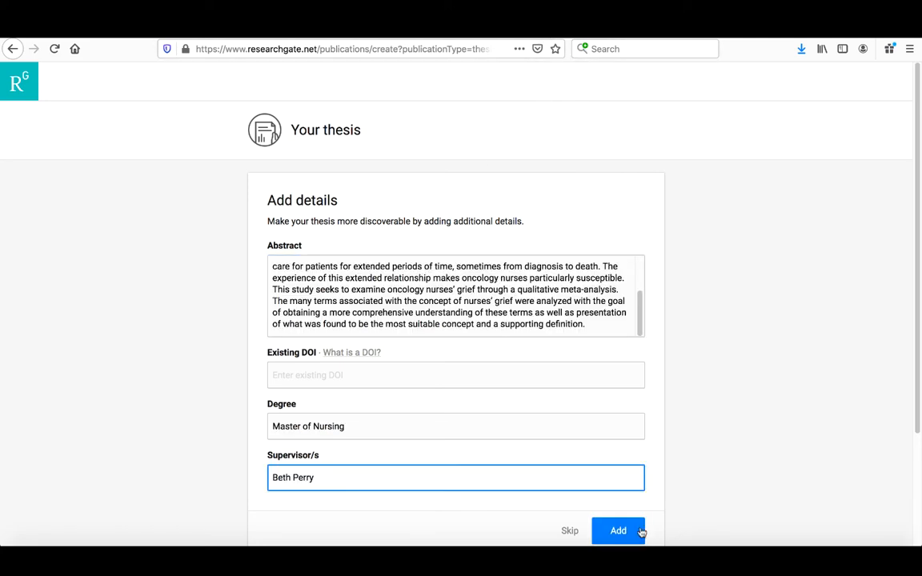
left_click(618, 530)
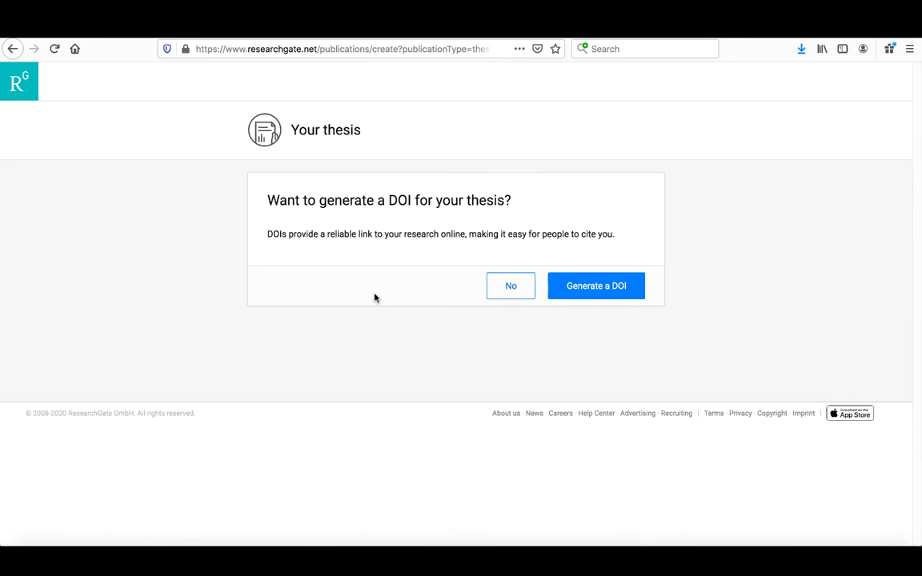
mouse_move(597, 248)
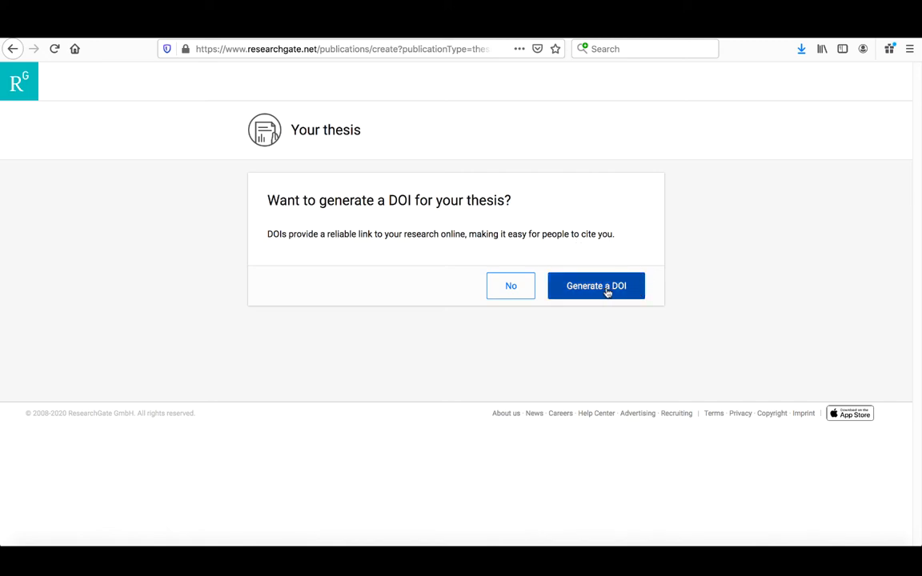
mouse_move(594, 291)
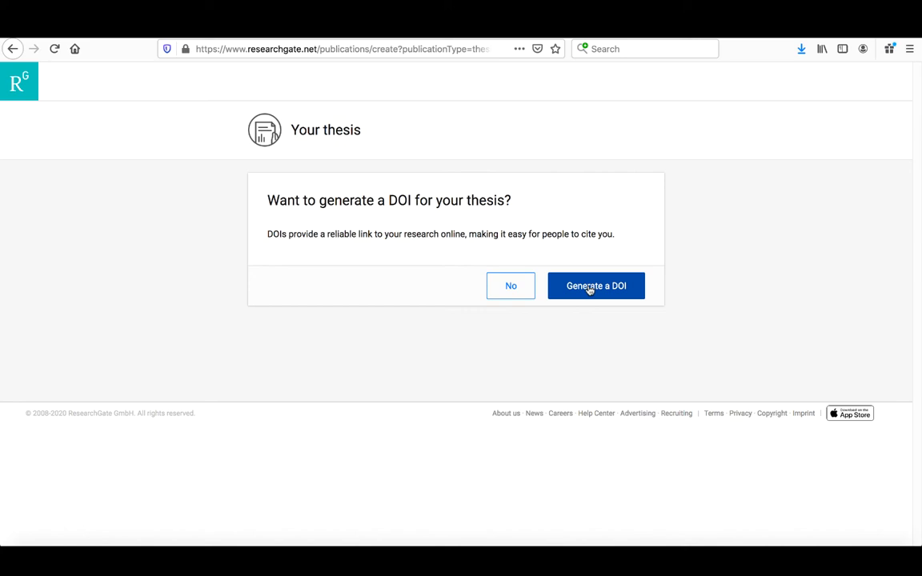
mouse_move(511, 286)
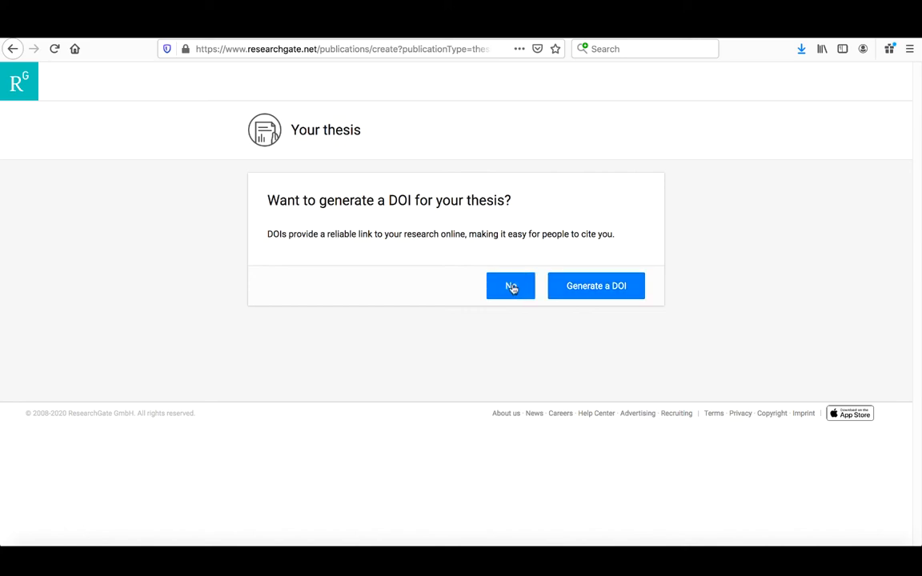
Step: Answer No to generating a DOI for the thesis
left_click(510, 286)
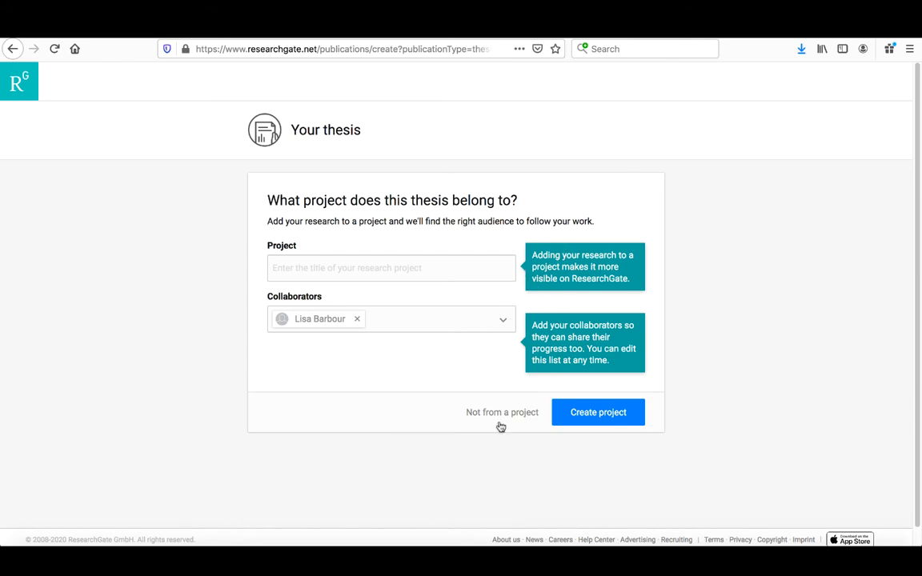
Step: Mark the thesis as not from a project and review the success page
left_click(501, 412)
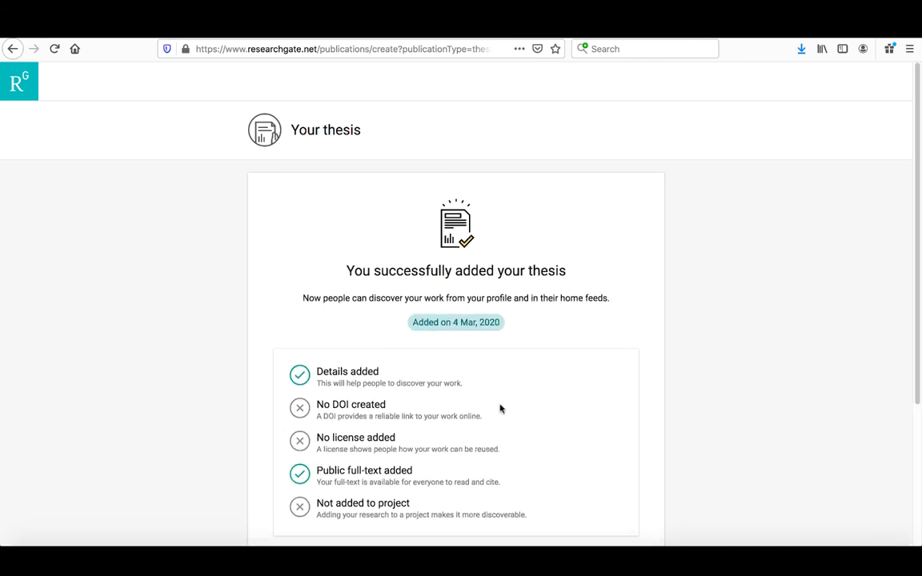
scroll("down", 3)
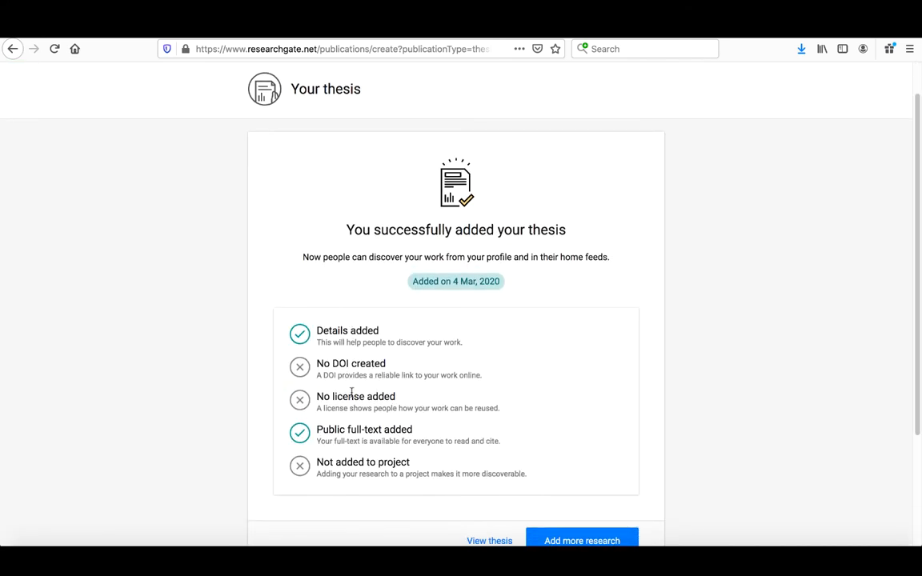
mouse_move(369, 467)
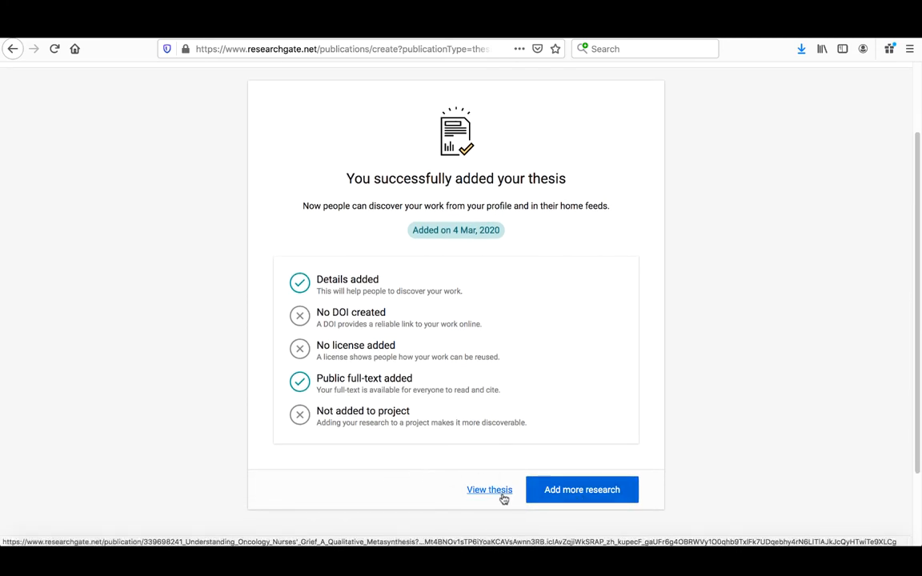
Step: Open the new thesis page, scroll to its public full-text PDF, and decline the feedback survey
left_click(489, 489)
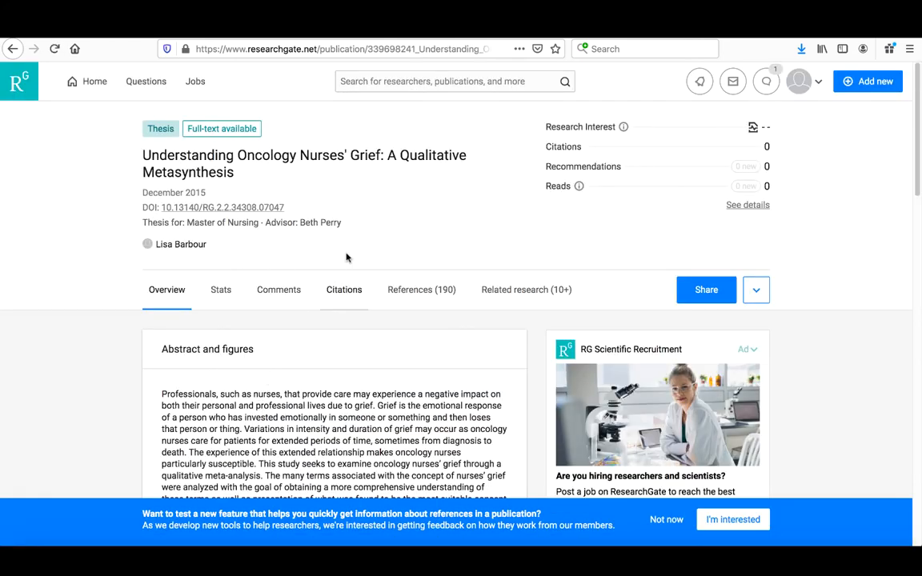
scroll("down", 3)
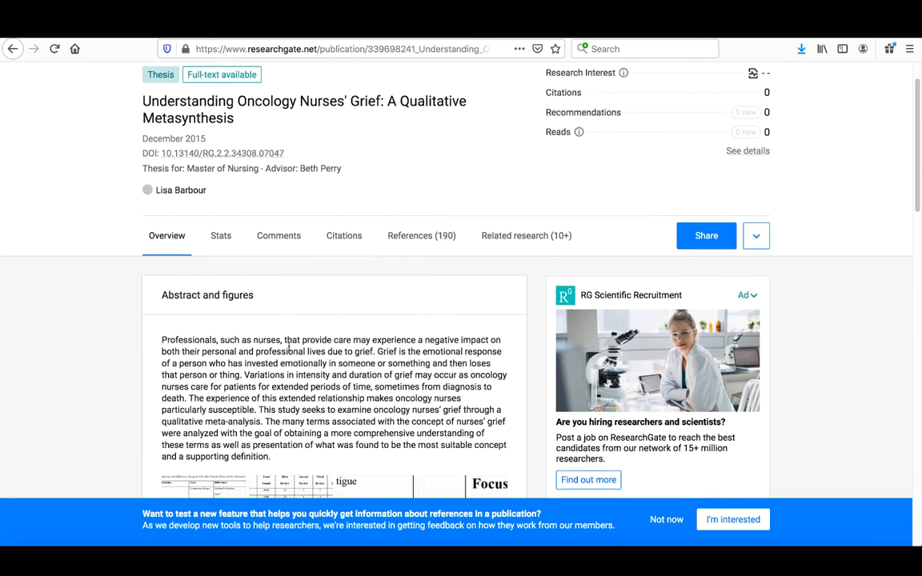
scroll("down", 3)
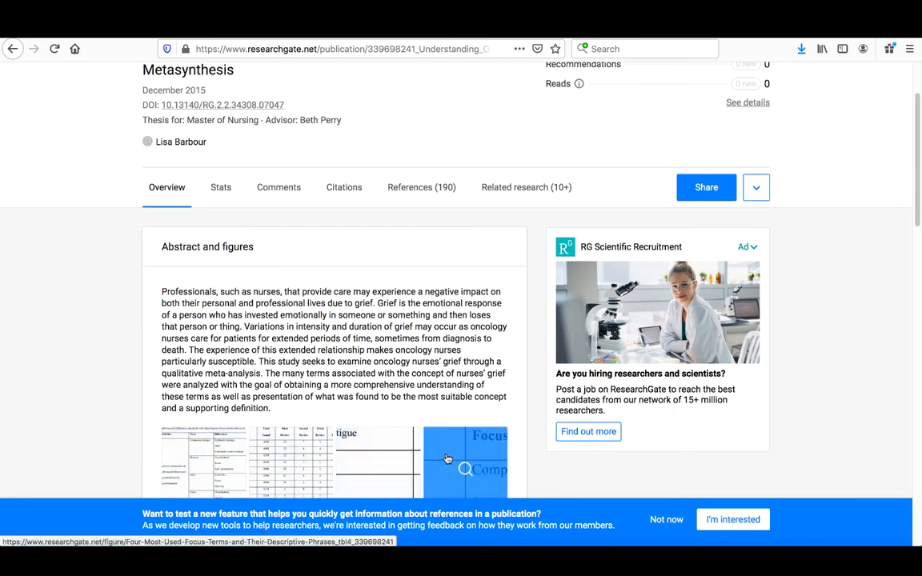
scroll("down", 3)
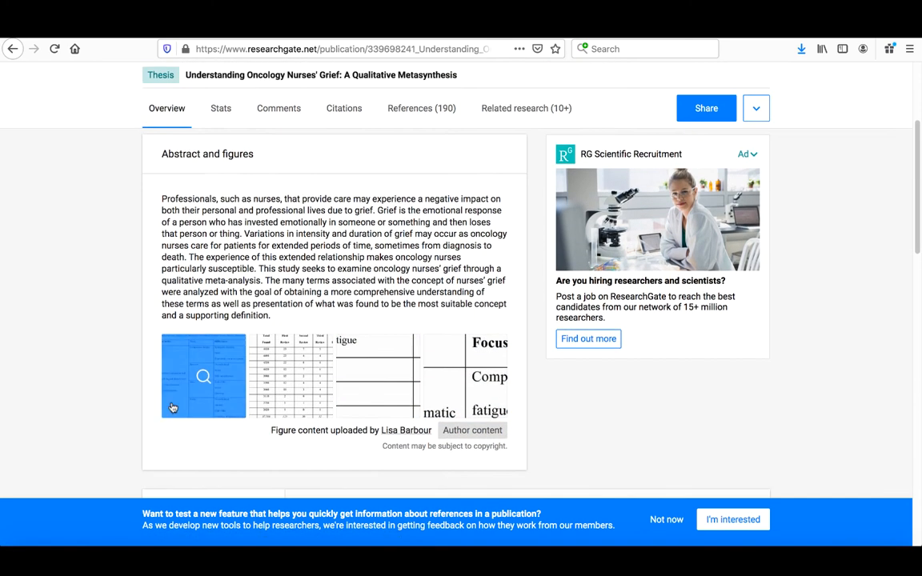
scroll("down", 3)
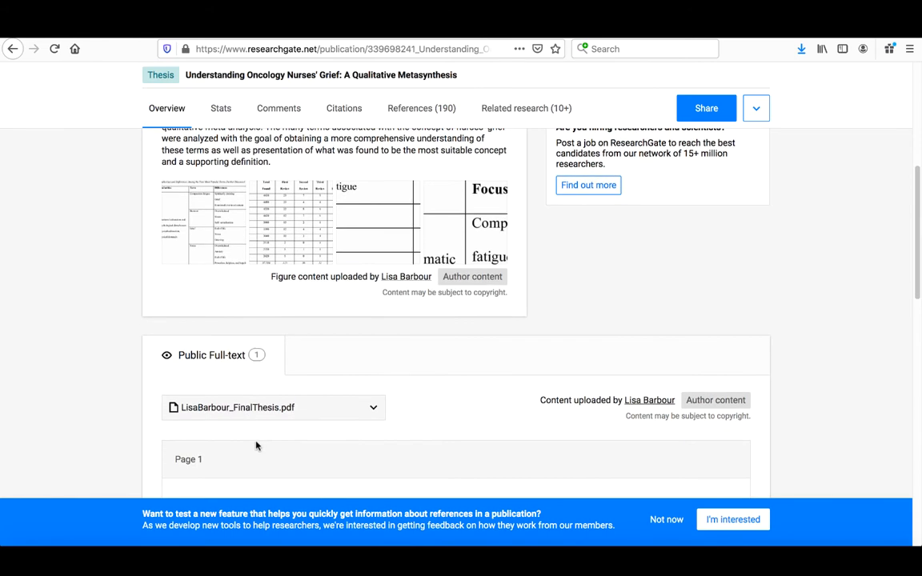
scroll("down", 3)
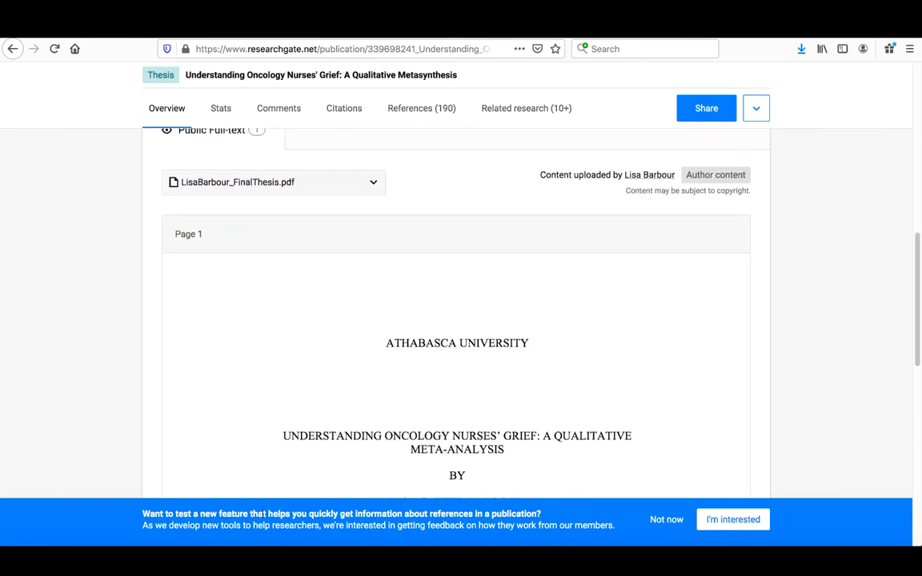
mouse_move(608, 524)
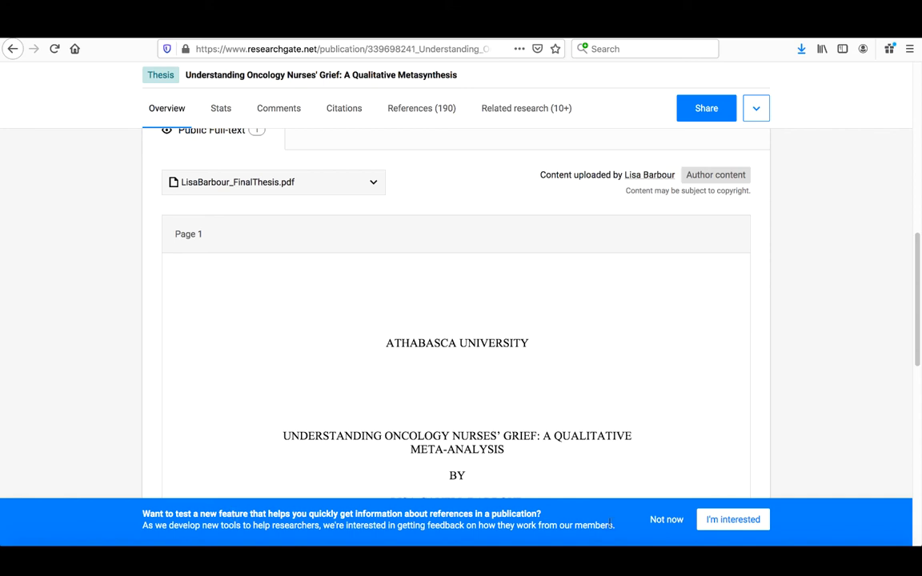
mouse_move(664, 529)
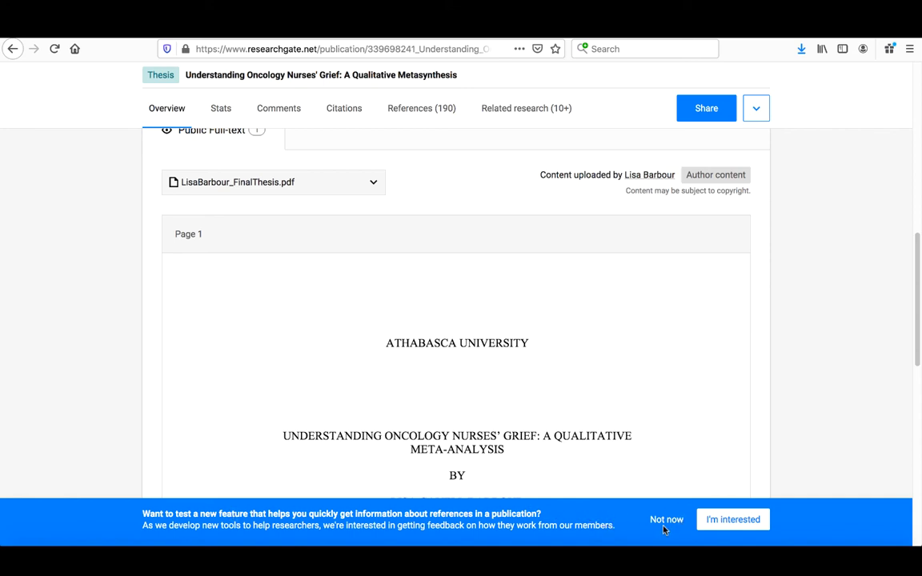
left_click(666, 519)
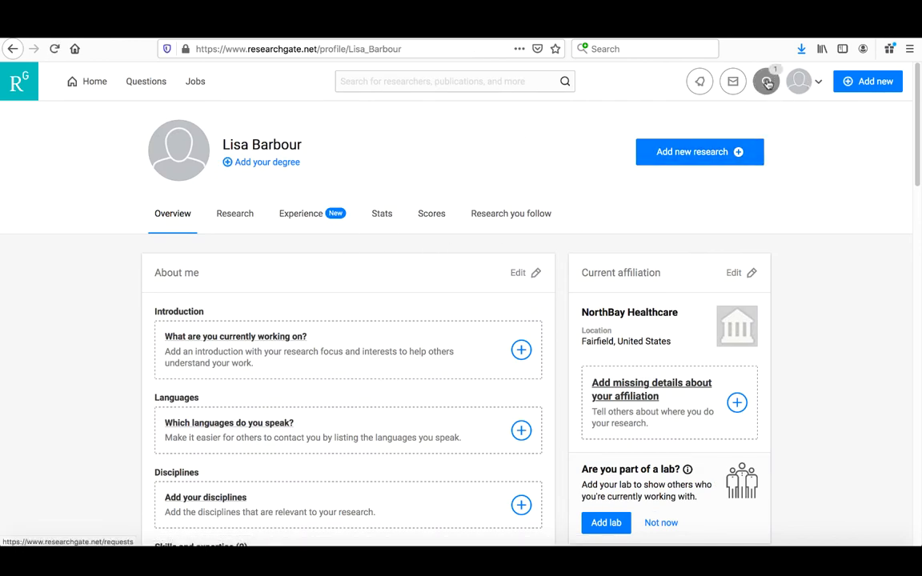
Step: Show the Requests dropdown with Barbara's pending full-text request
left_click(766, 81)
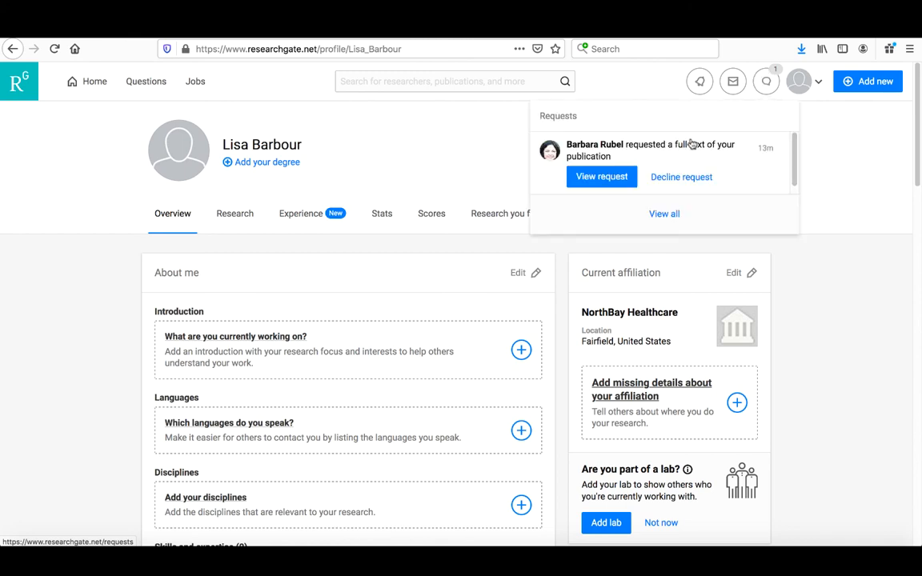
mouse_move(656, 153)
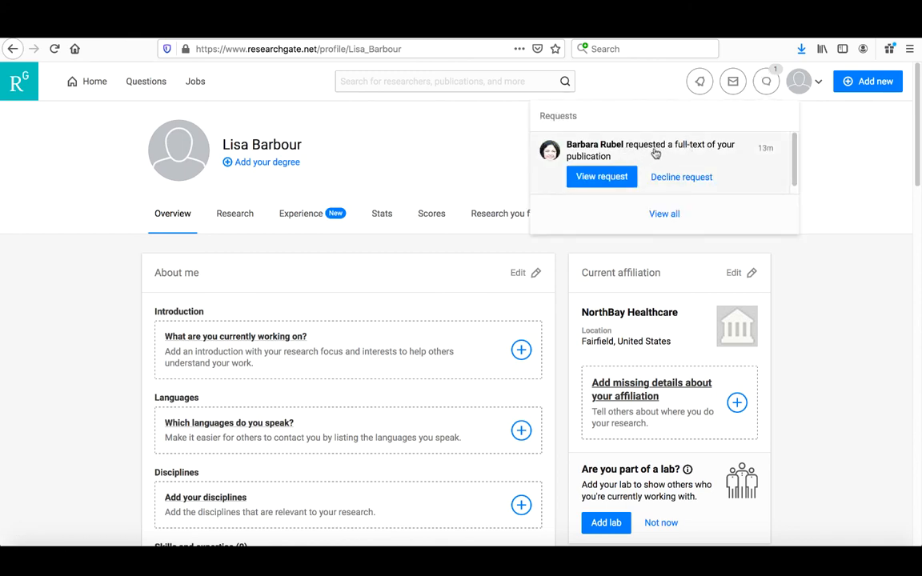
mouse_move(658, 150)
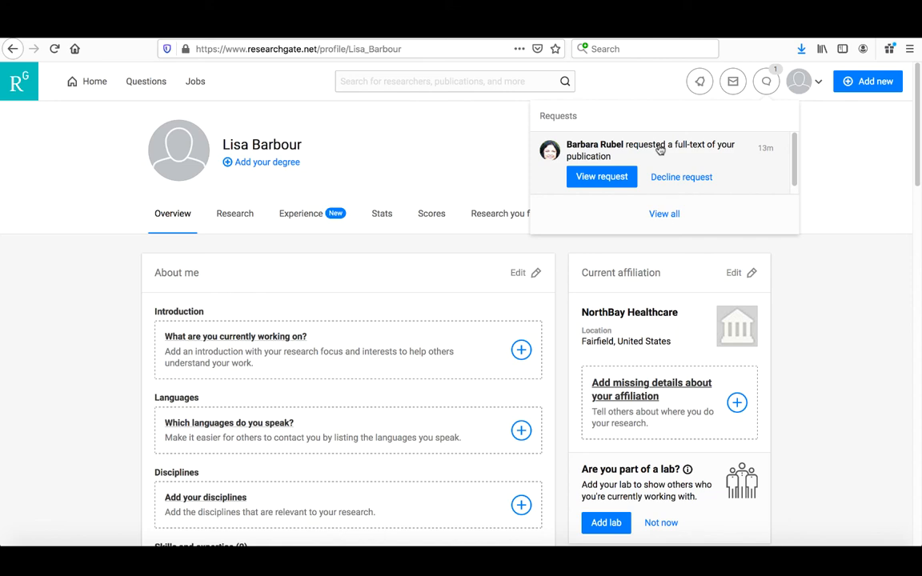
mouse_move(656, 150)
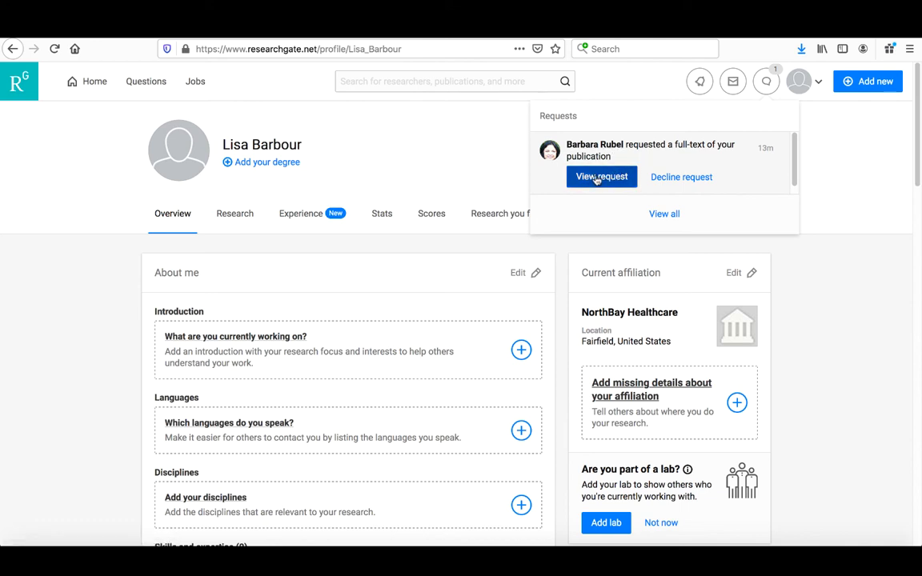
Step: Answer Barbara's request for the grief article by saying you have the full text
left_click(601, 177)
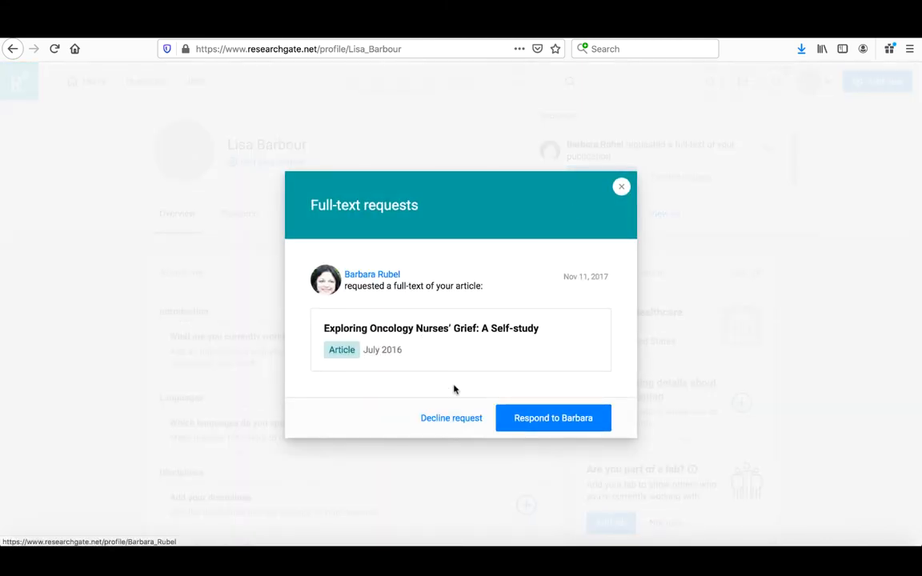
mouse_move(433, 306)
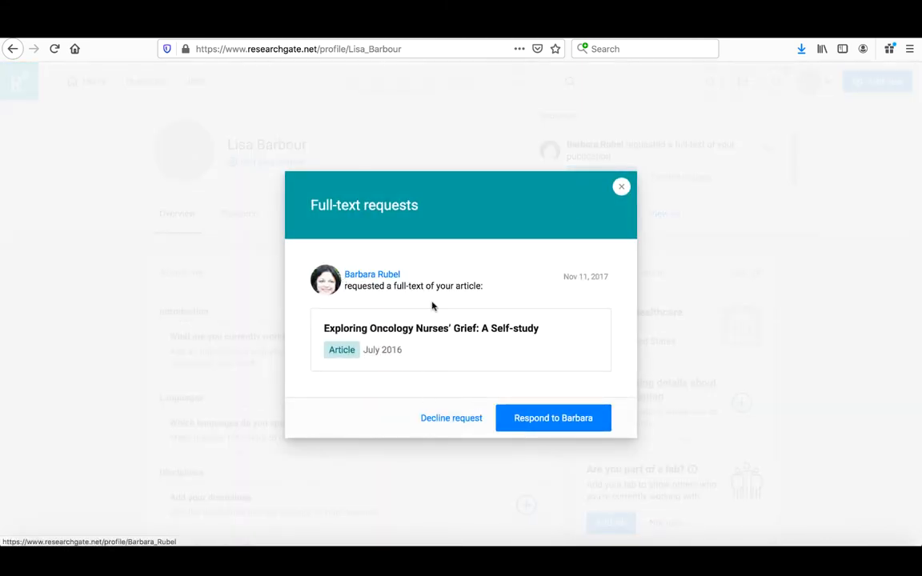
left_click(553, 417)
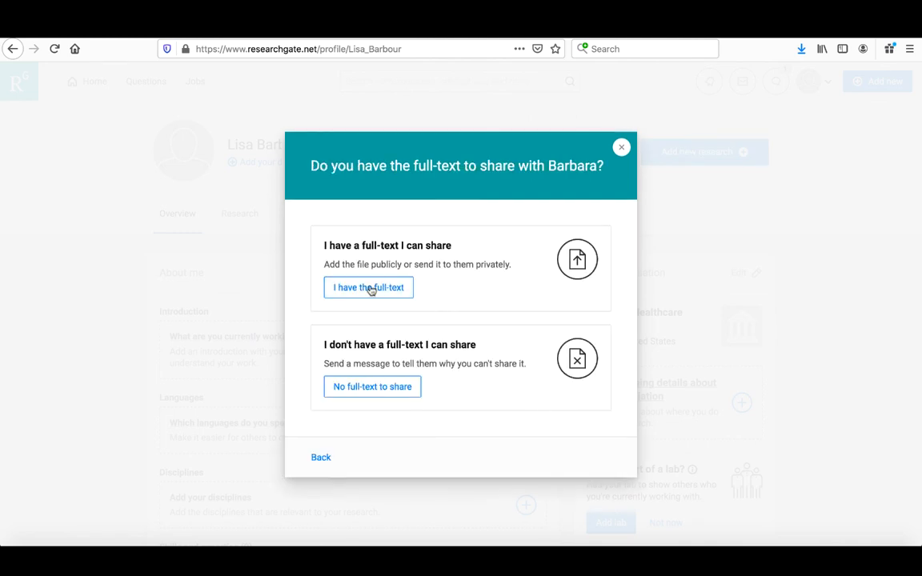
left_click(368, 287)
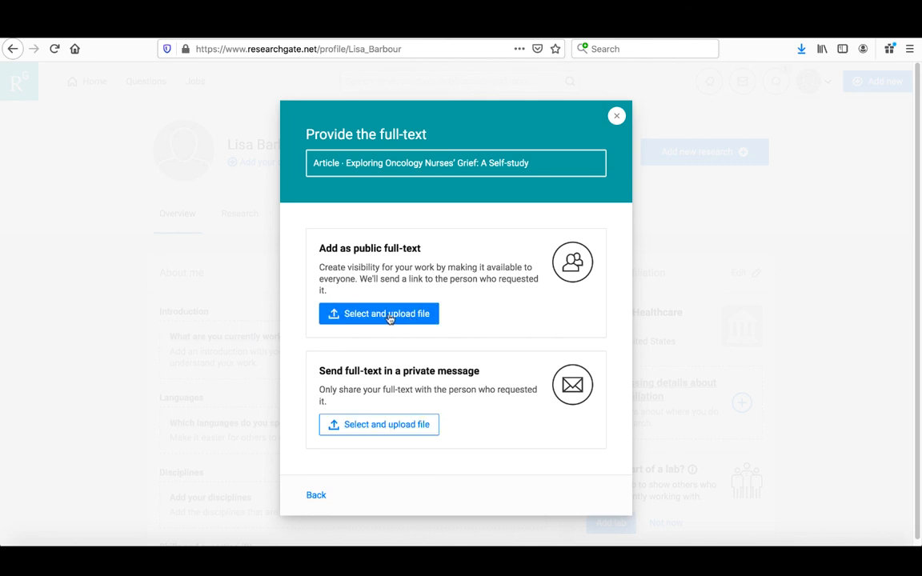
mouse_move(376, 314)
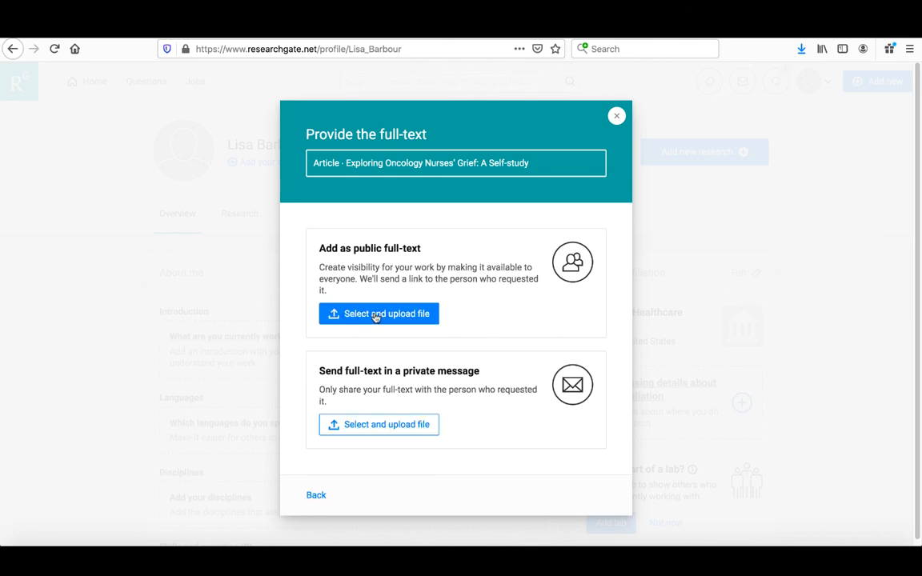
Step: Upload the AsiaPac article PDF as public full-text, confirming sharing rights and skipping a private copy
left_click(379, 313)
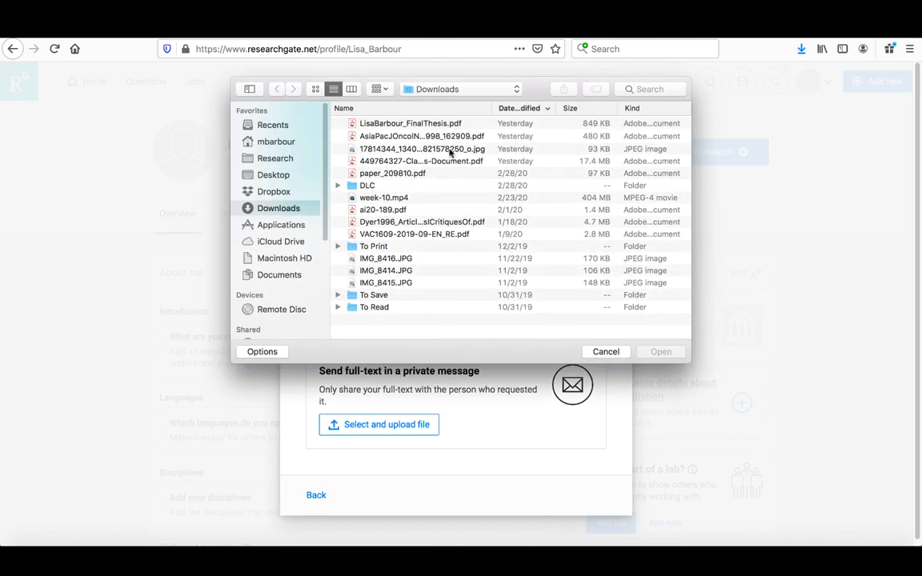
left_click(606, 351)
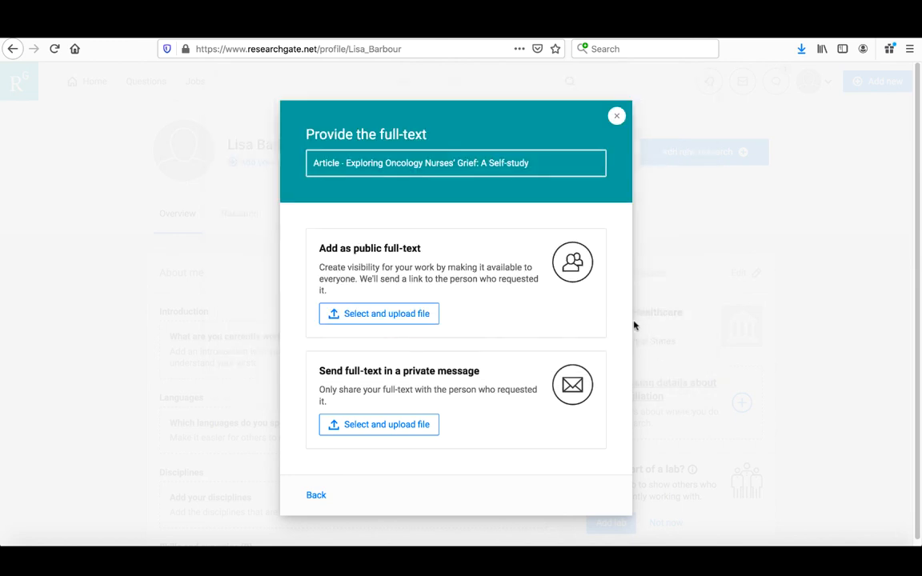
left_click(379, 313)
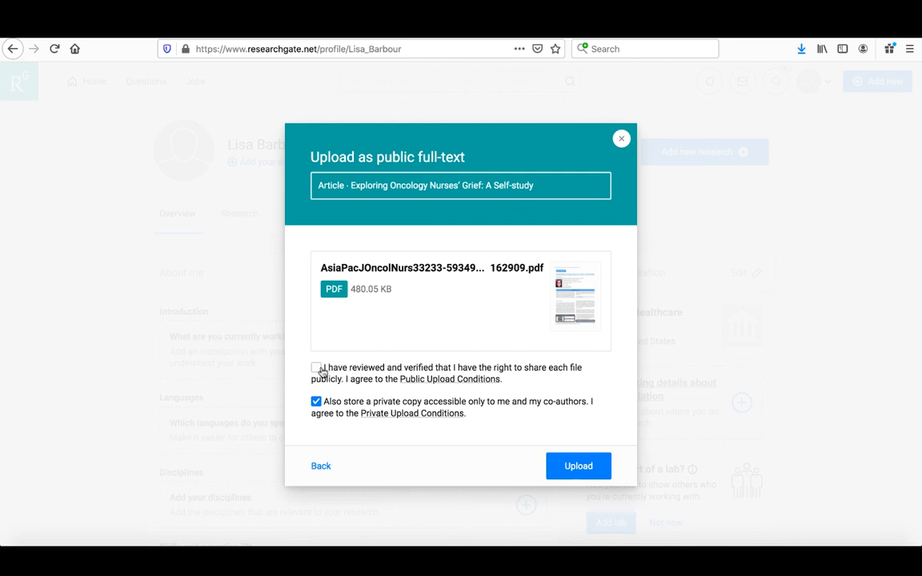
left_click(316, 367)
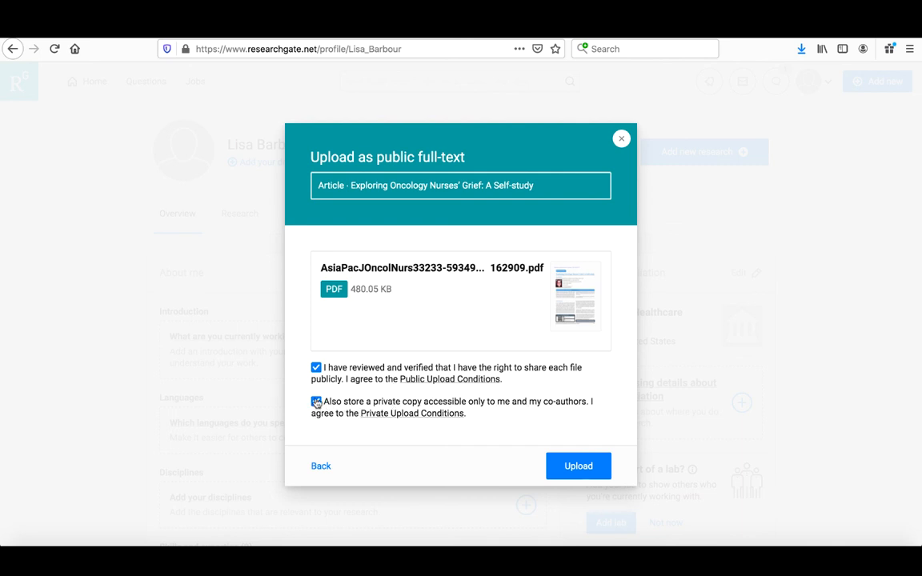
left_click(316, 401)
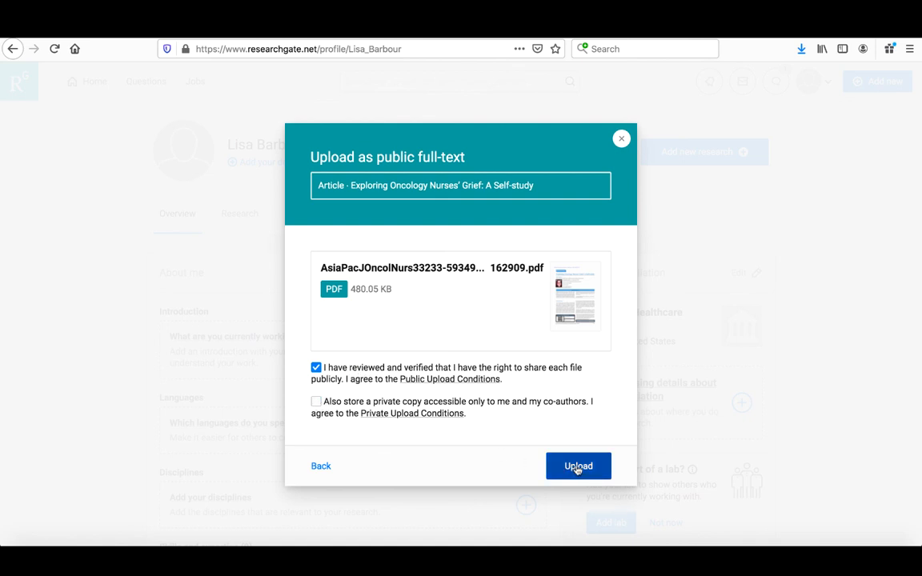
left_click(578, 466)
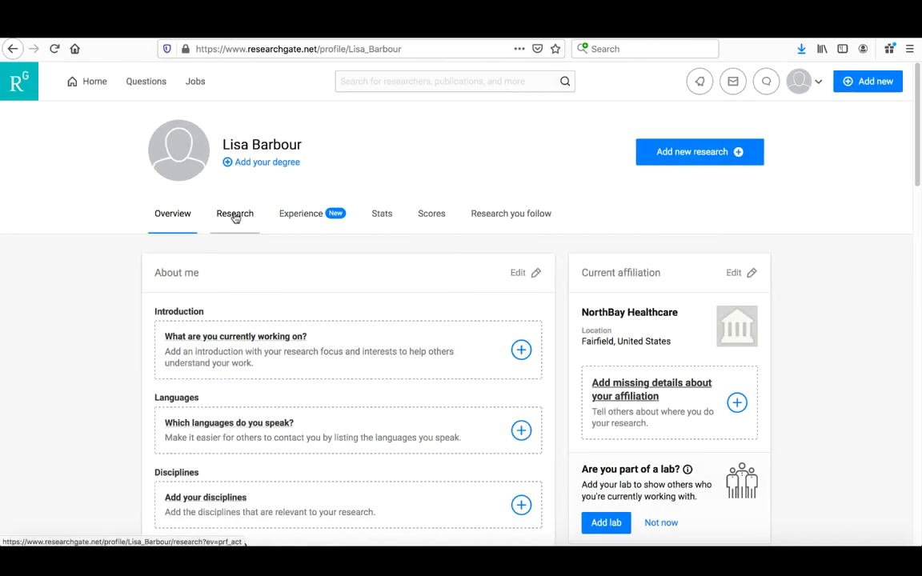
Step: Show the Research items list with the grief article and thesis both marked full-text
left_click(235, 213)
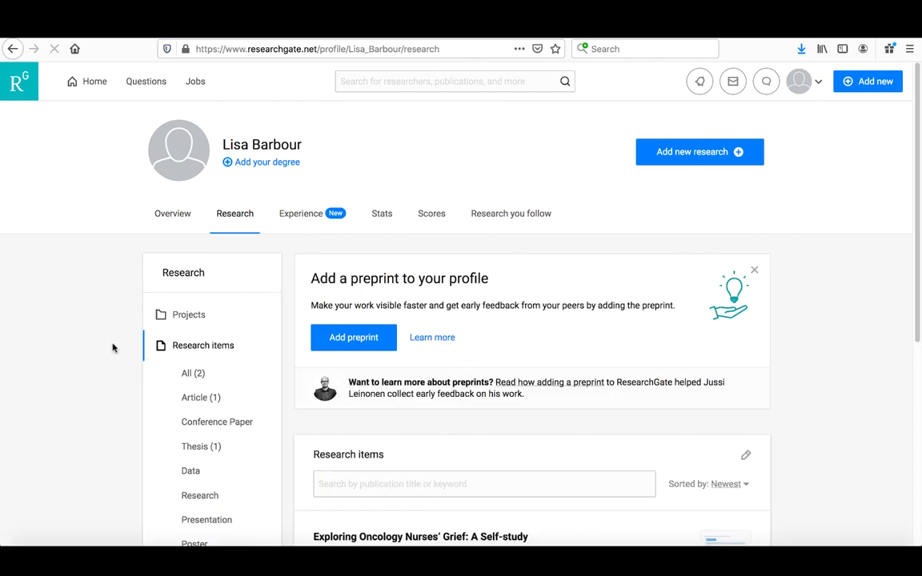
scroll("down", 3)
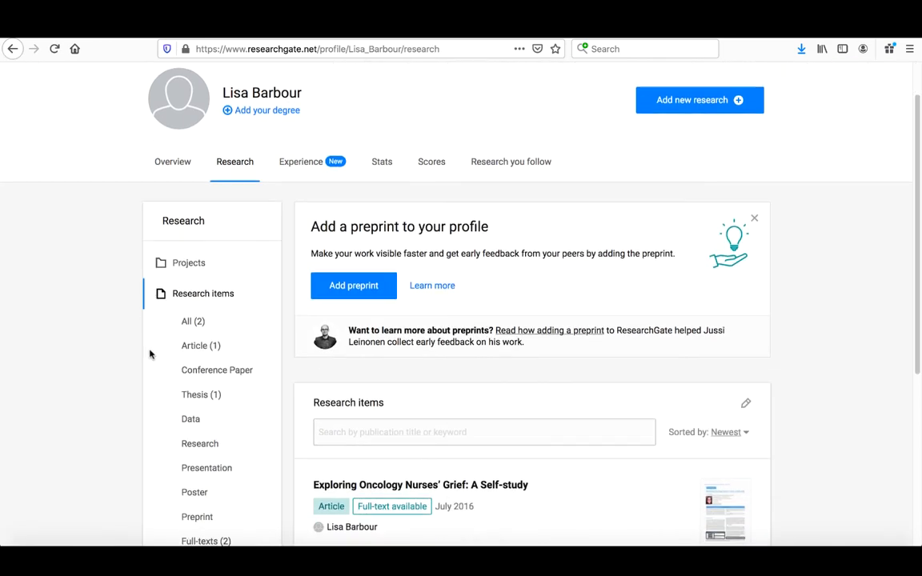
scroll("down", 3)
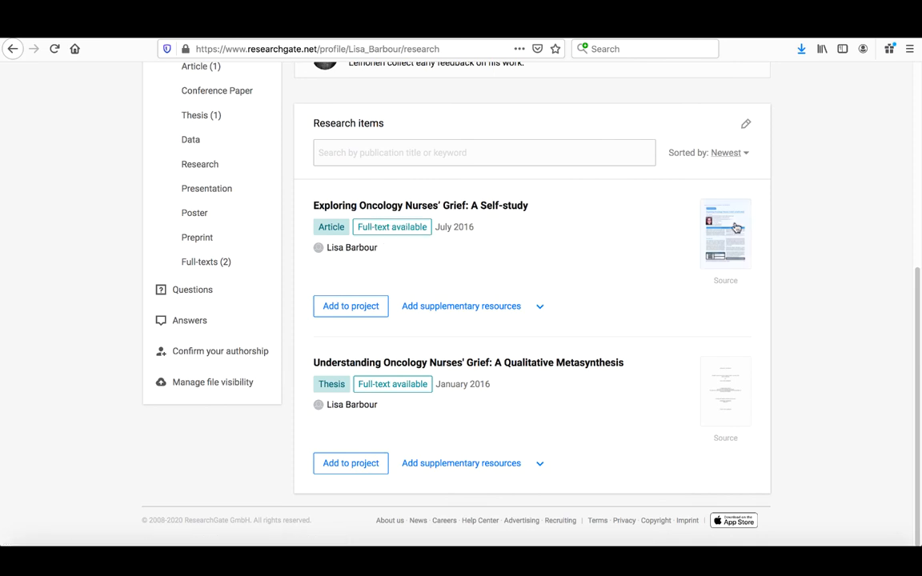
mouse_move(723, 235)
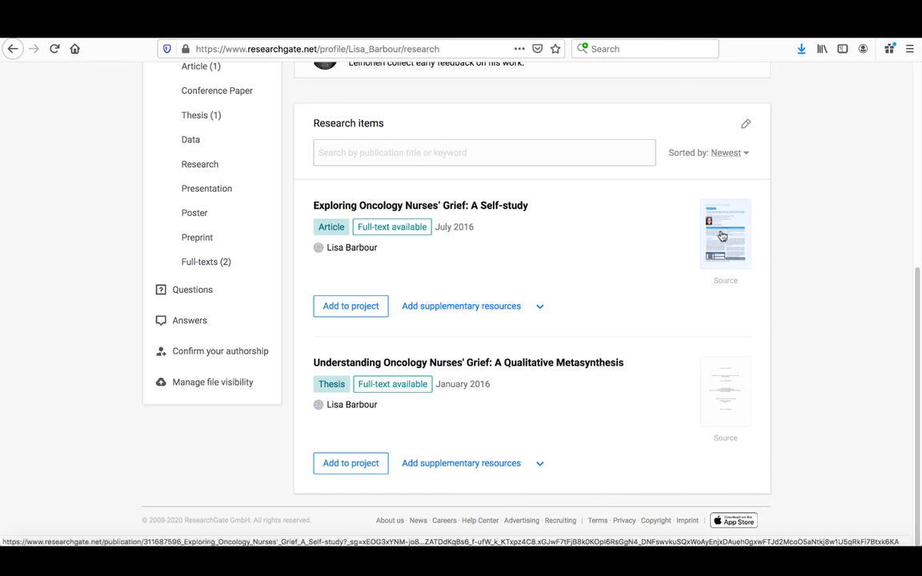